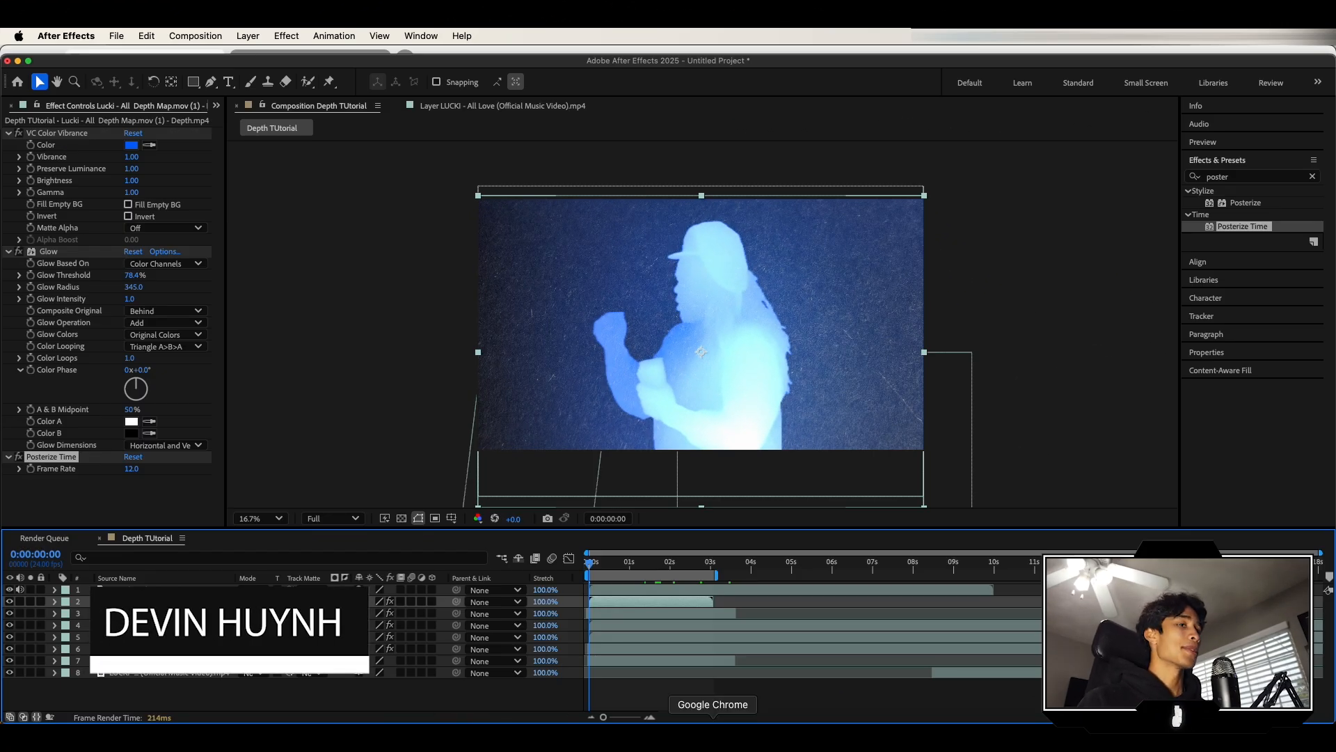
Stack the floating cup green-screen clip on top of the music video layers.
left_click(712, 703)
type("key")
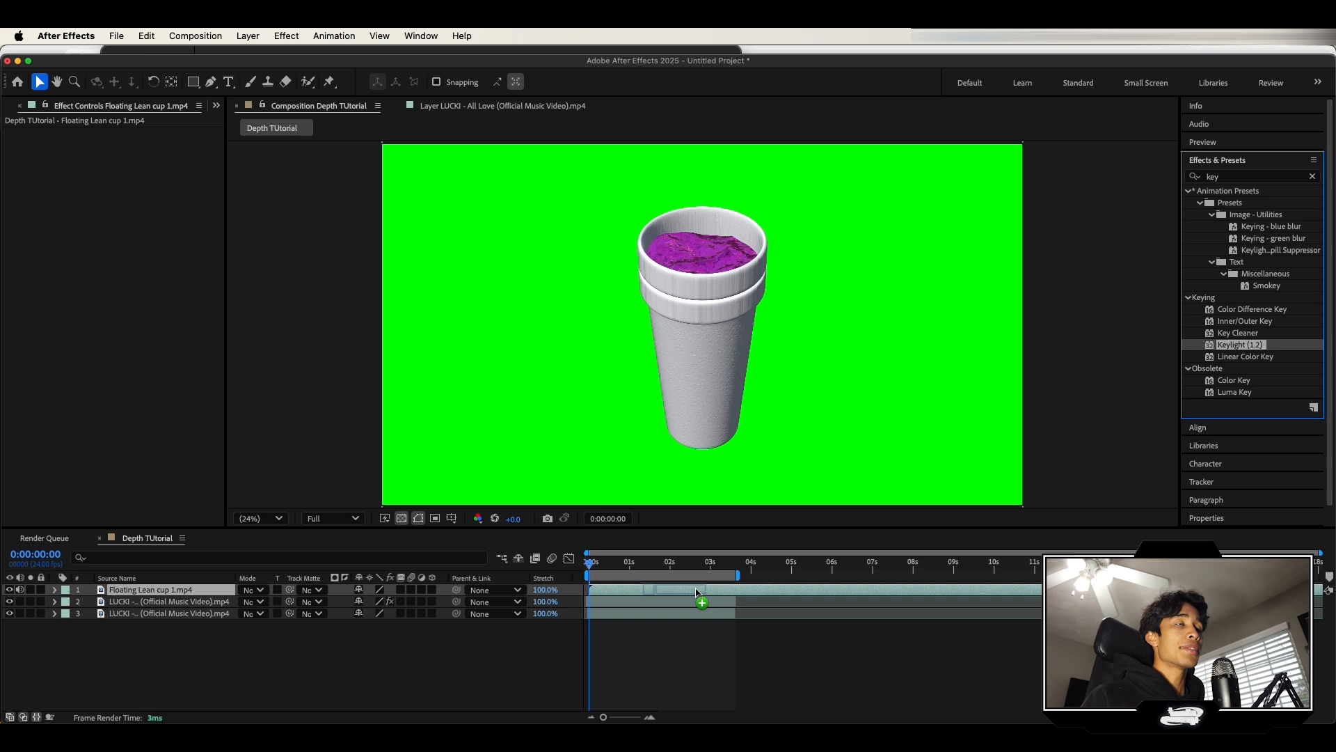
Key out the cup's green screen with Keylight and keyframe its Position toward the bottom right.
double_click(1238, 345)
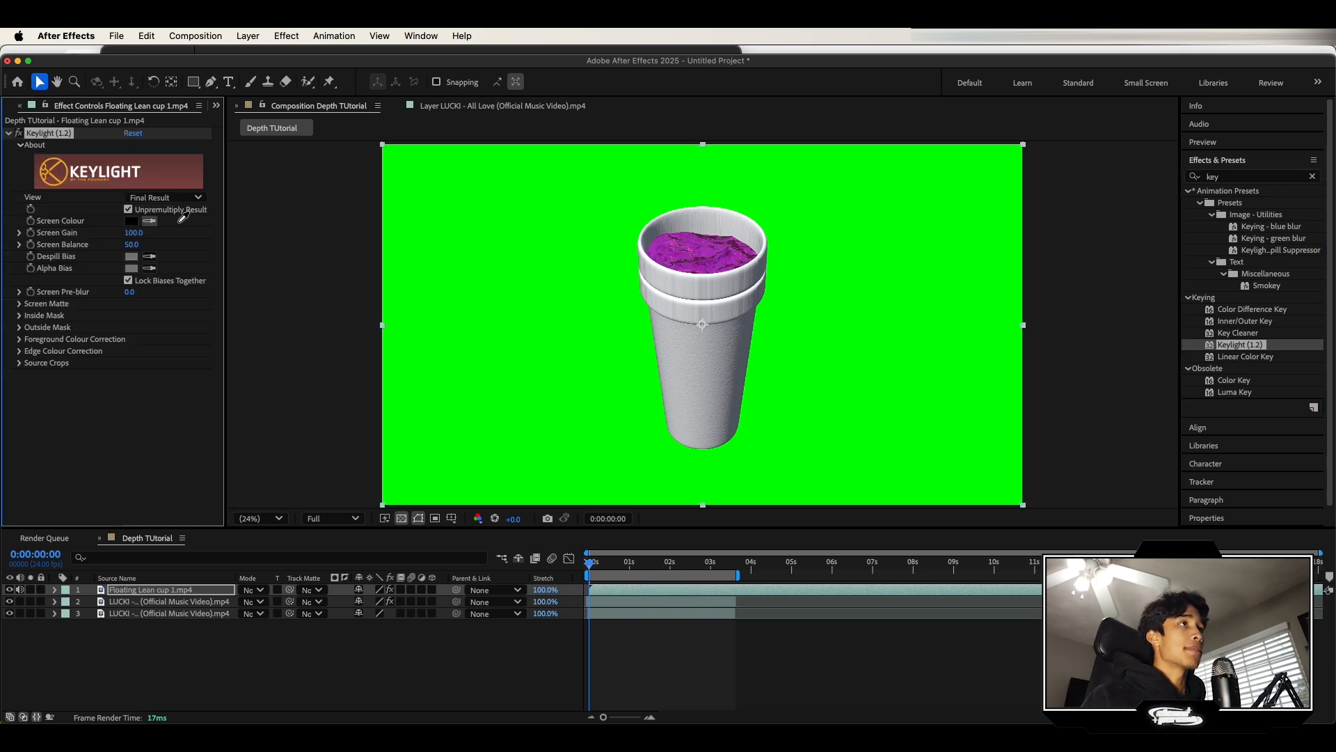
left_click(132, 220)
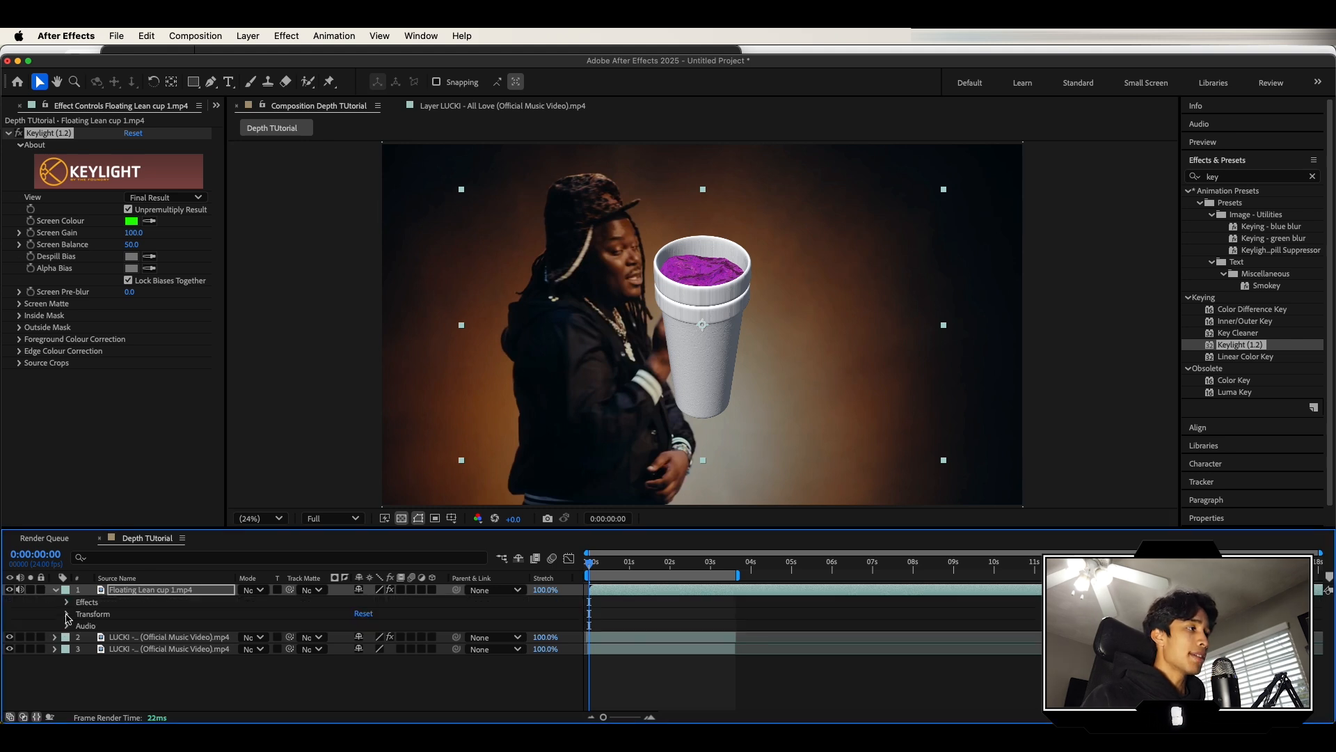
left_click(66, 614)
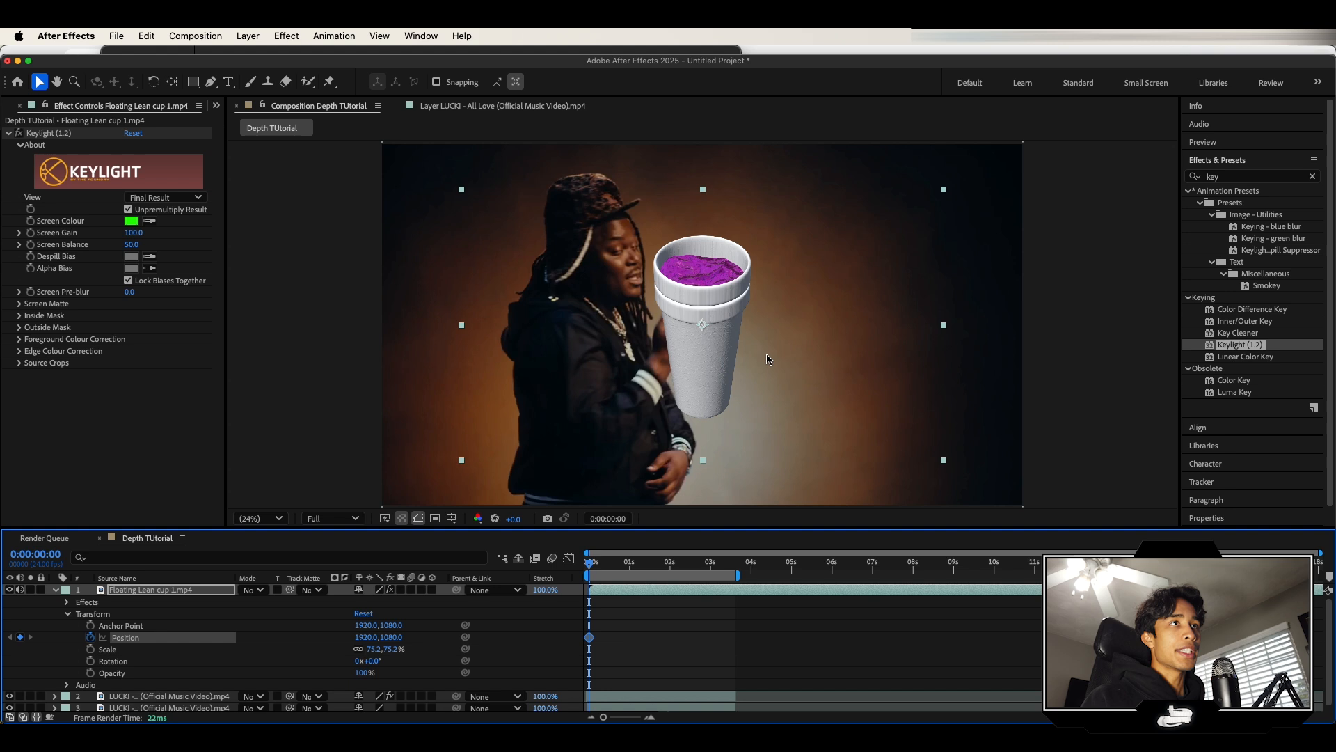
left_click_drag(701, 324, 852, 417)
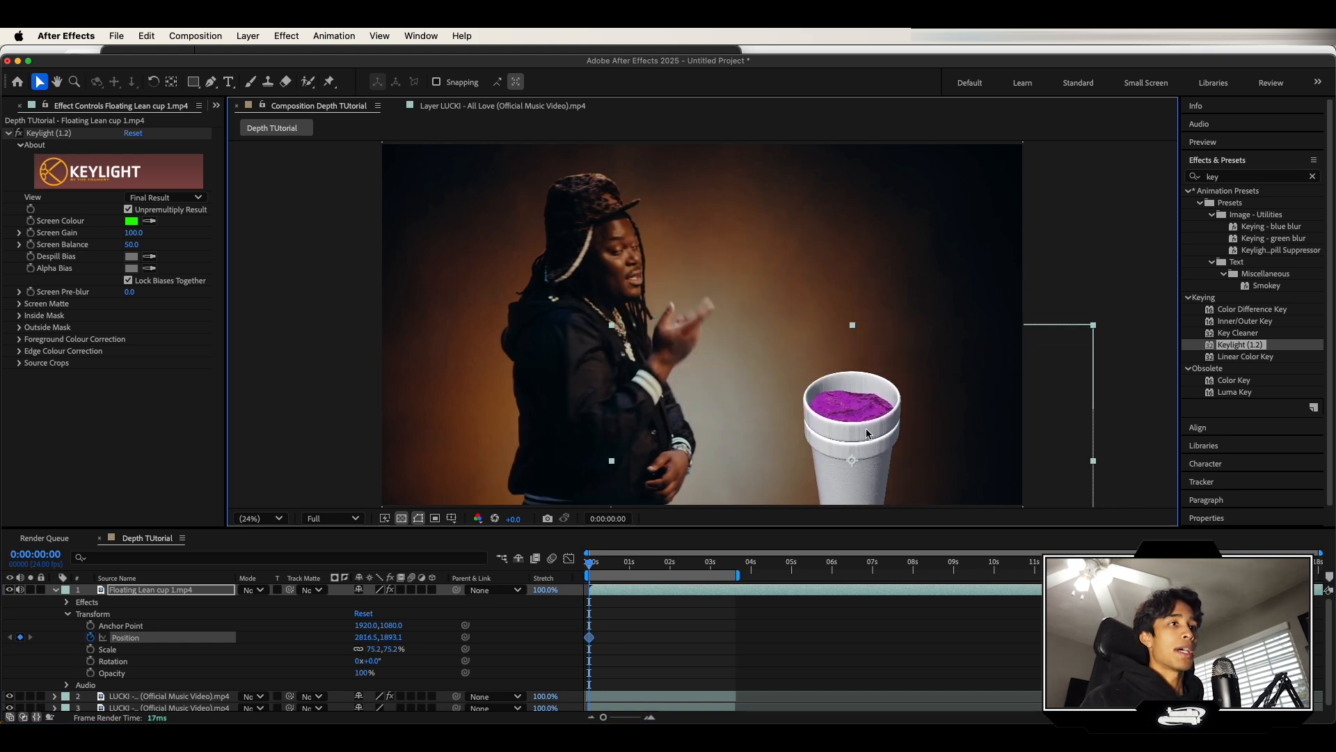
left_click(733, 561)
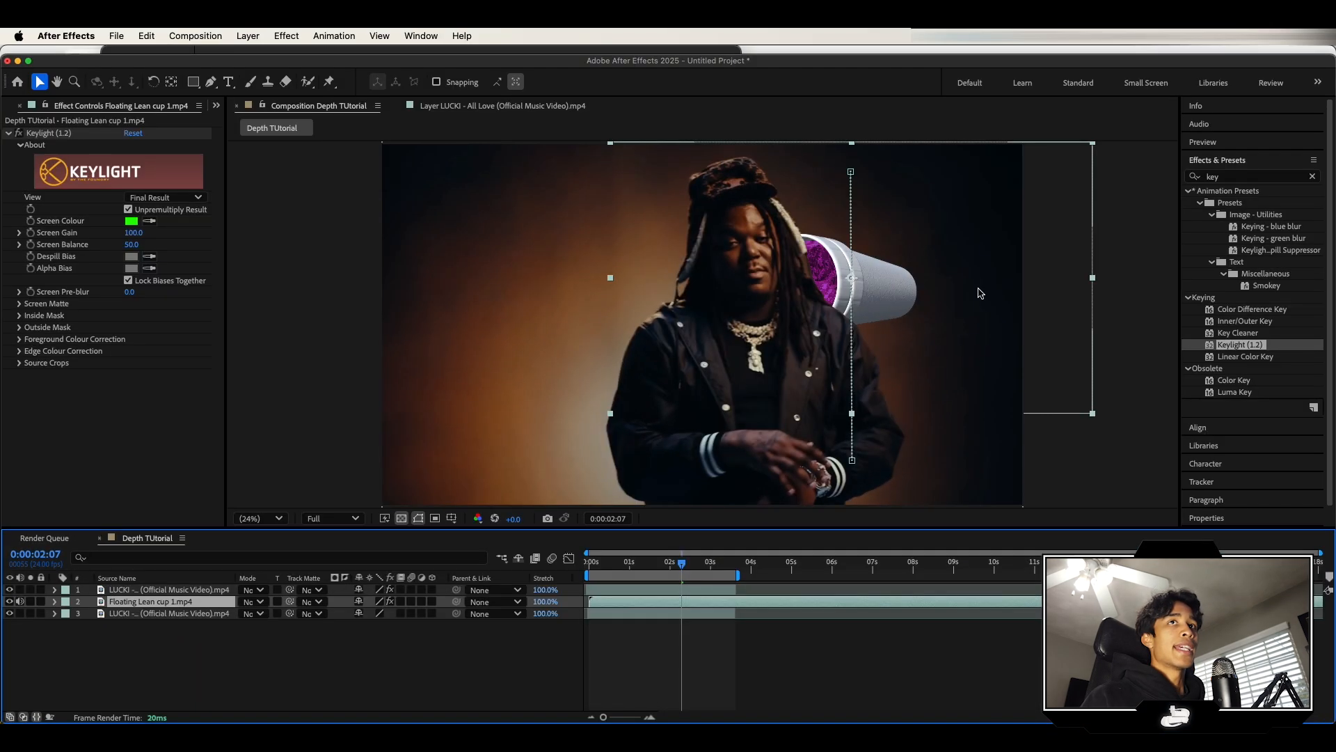
mouse_move(1092, 289)
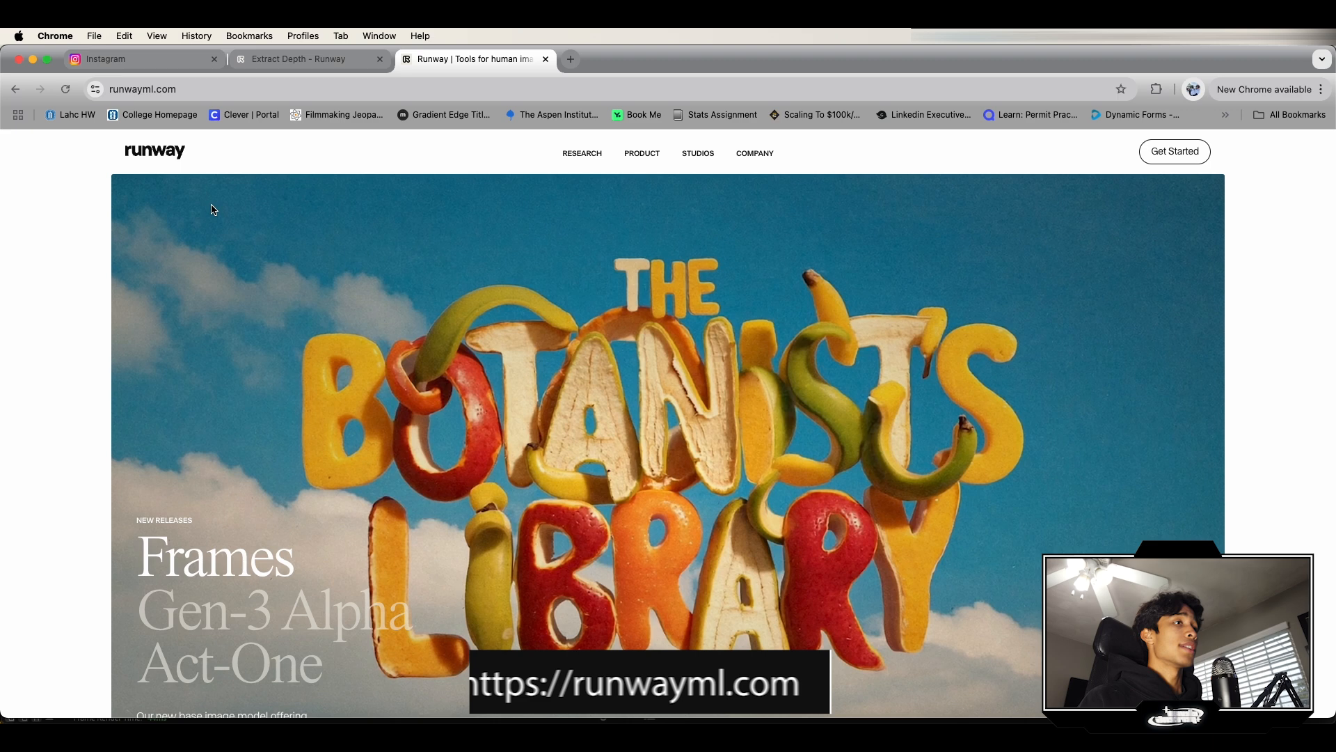
Scroll the Runway tool library down to Extract Depth and launch it.
scroll("down", 3)
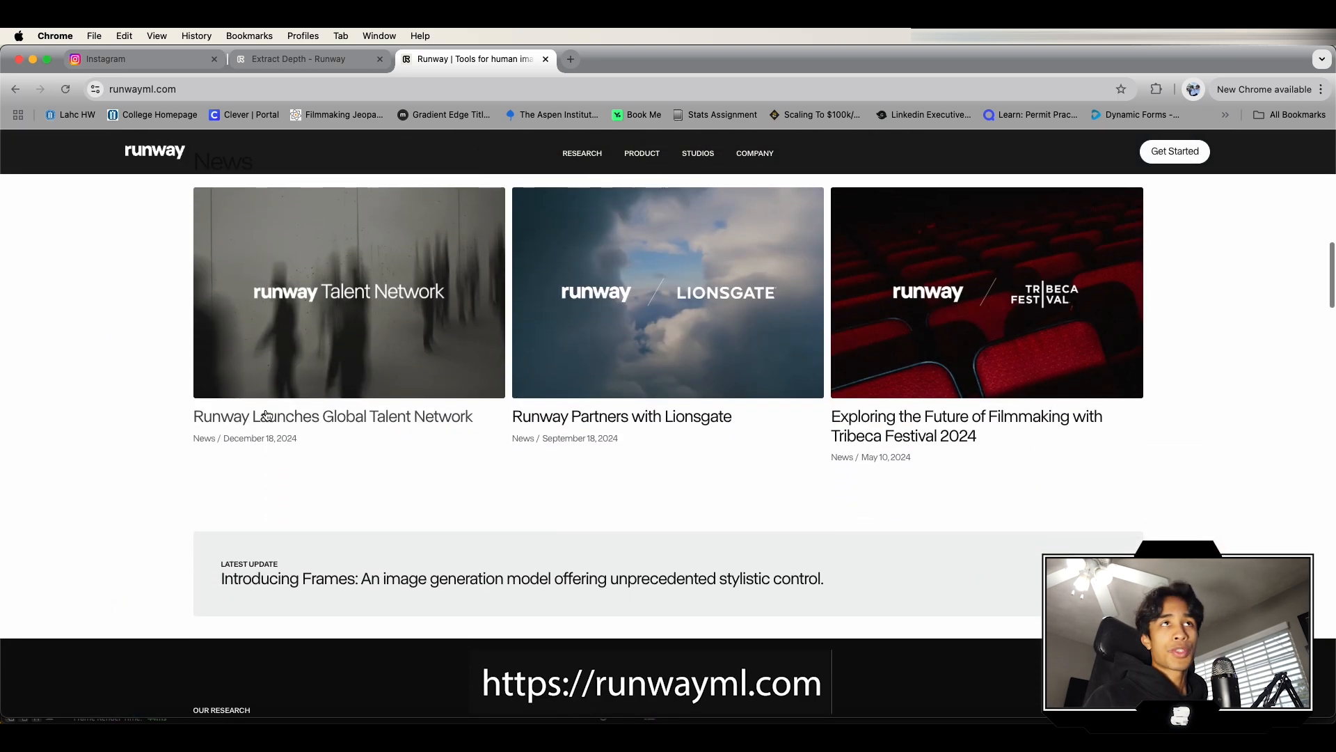
scroll("down", 3)
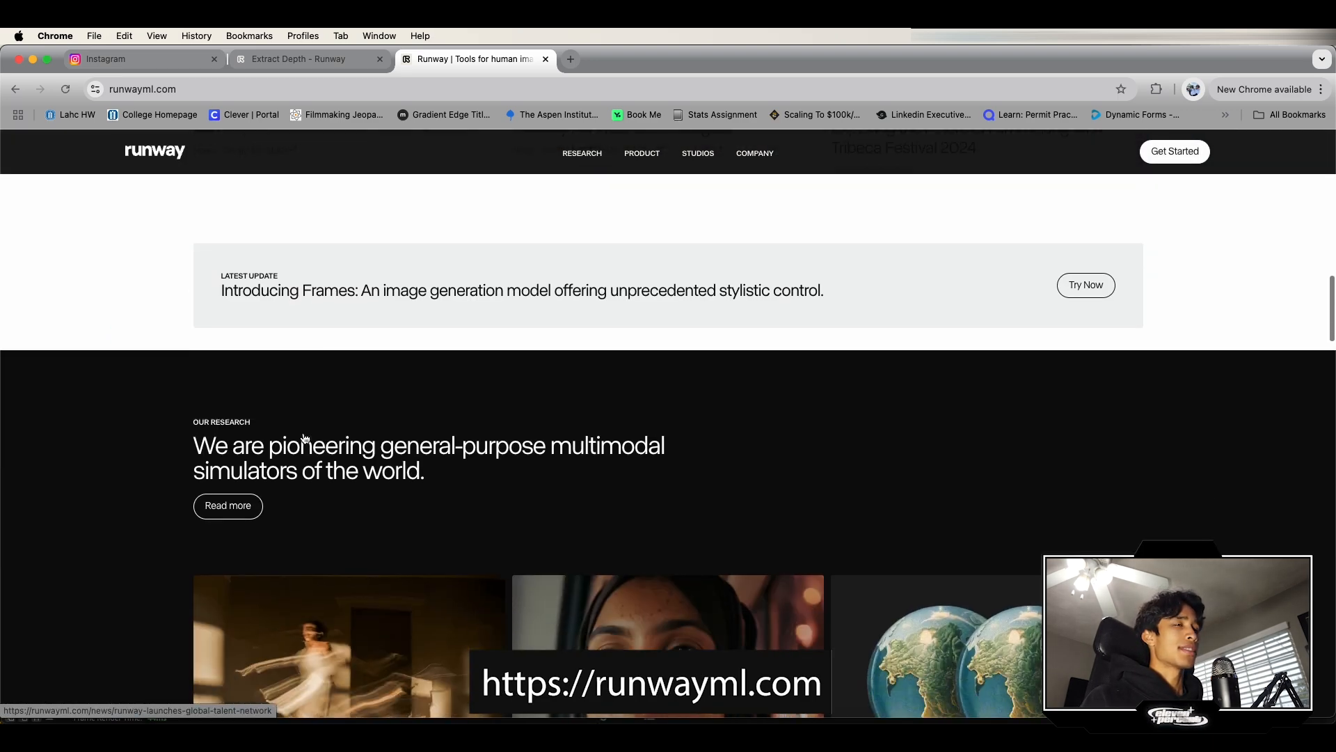
scroll("down", 3)
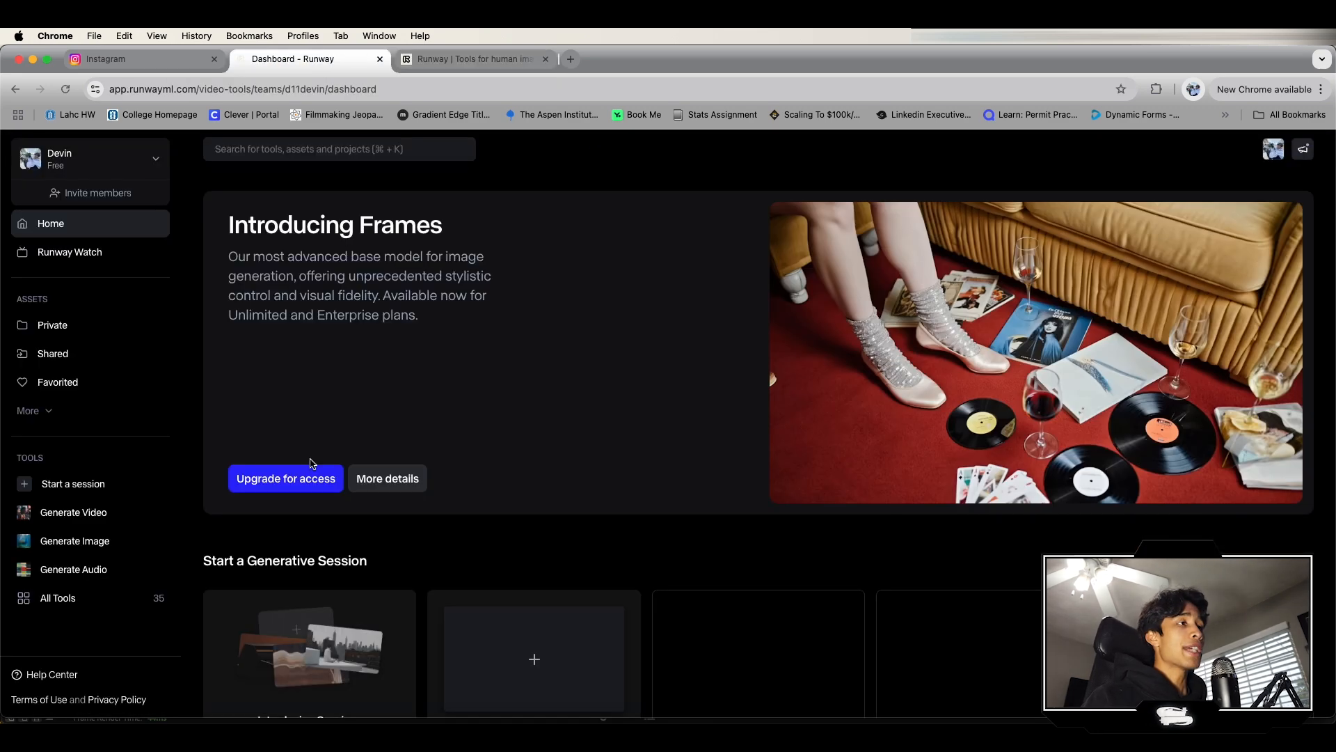
scroll("down", 3)
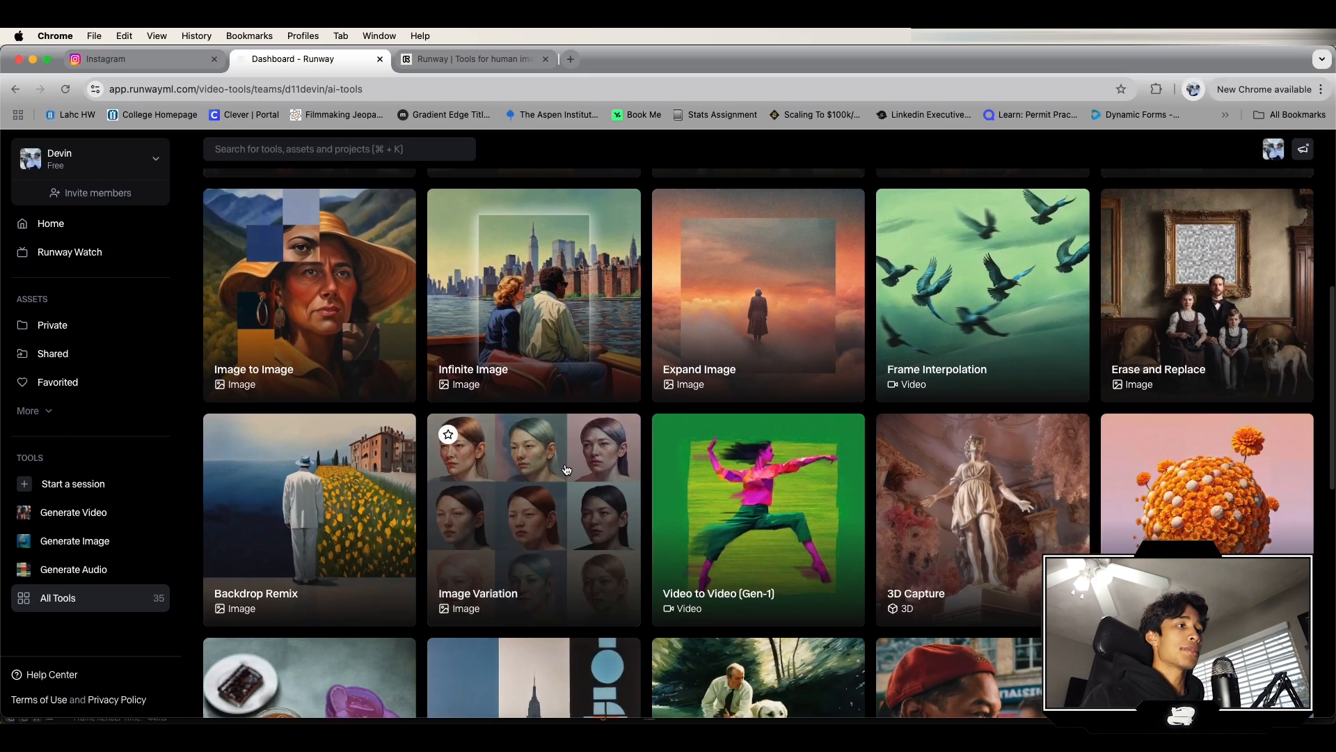
scroll("down", 3)
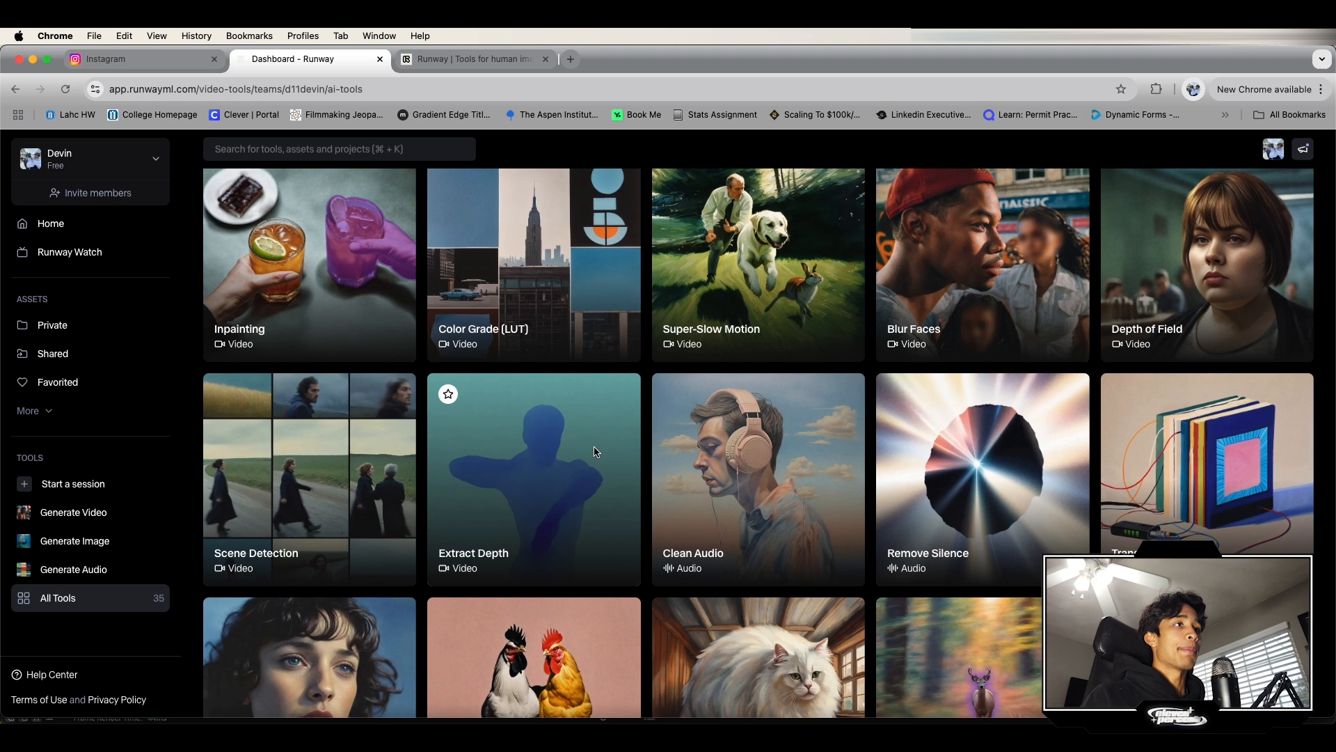
left_click(534, 479)
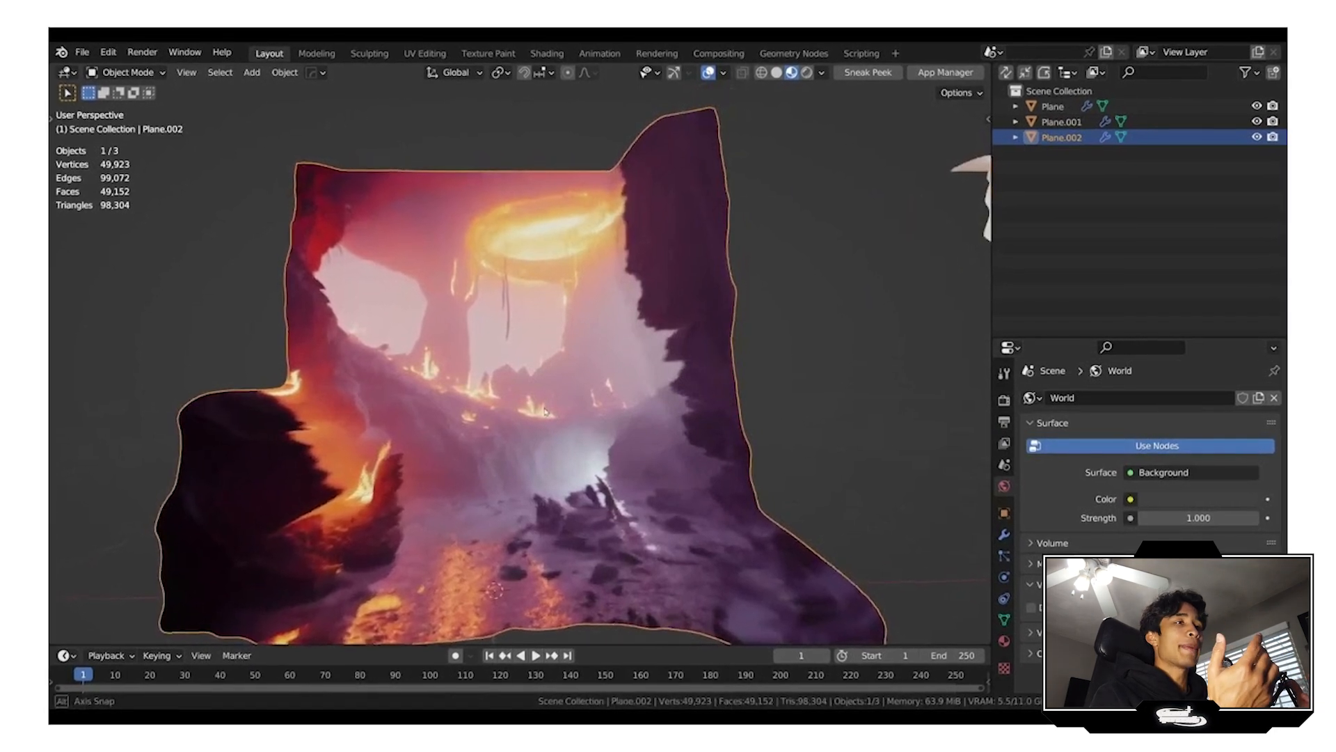
left_click(546, 52)
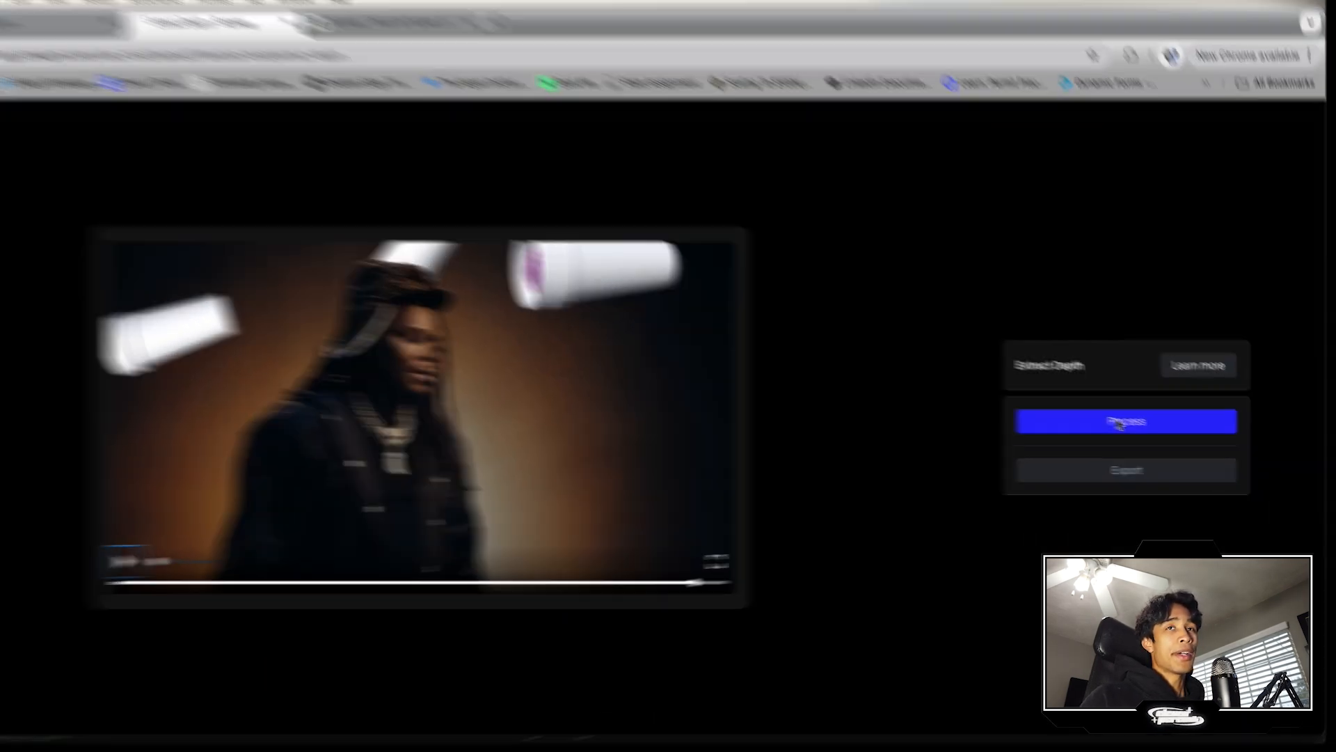
Process the cup clip into a grayscale depth map and bring up its MP4 export settings.
left_click(1152, 410)
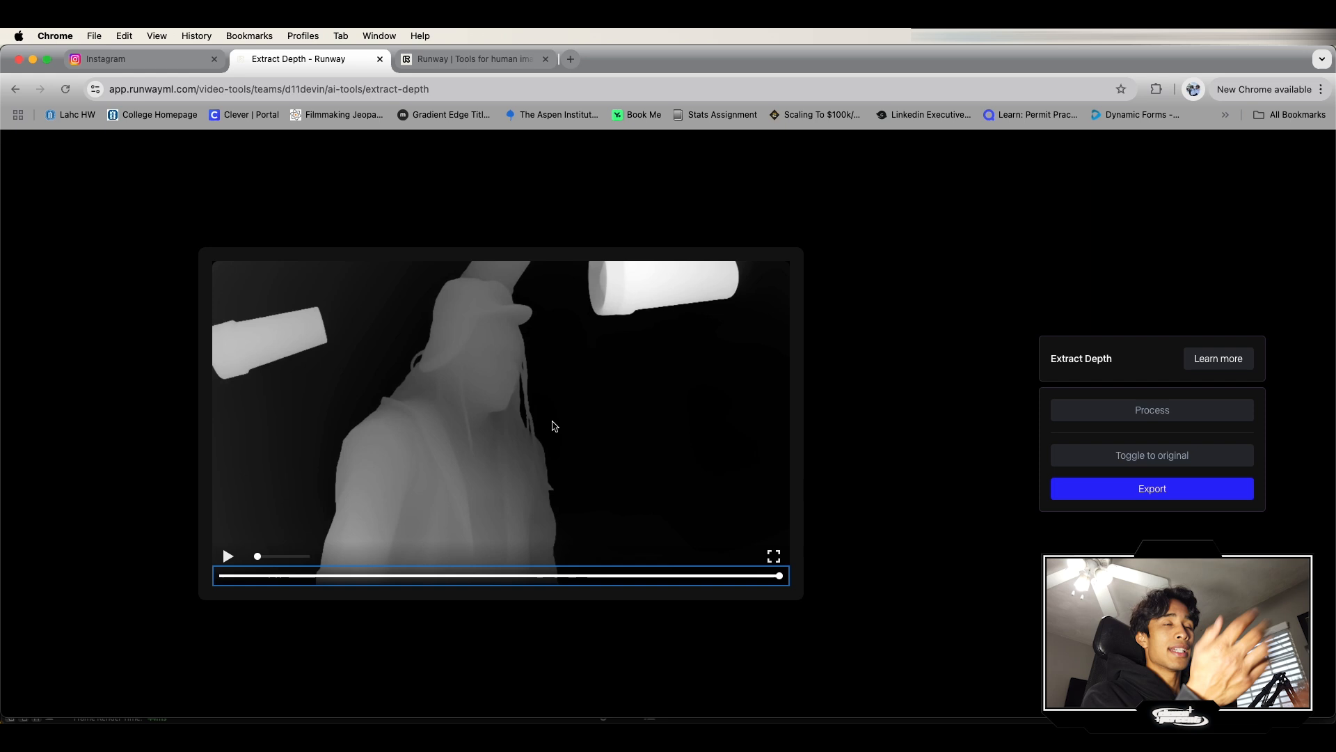
left_click(1151, 488)
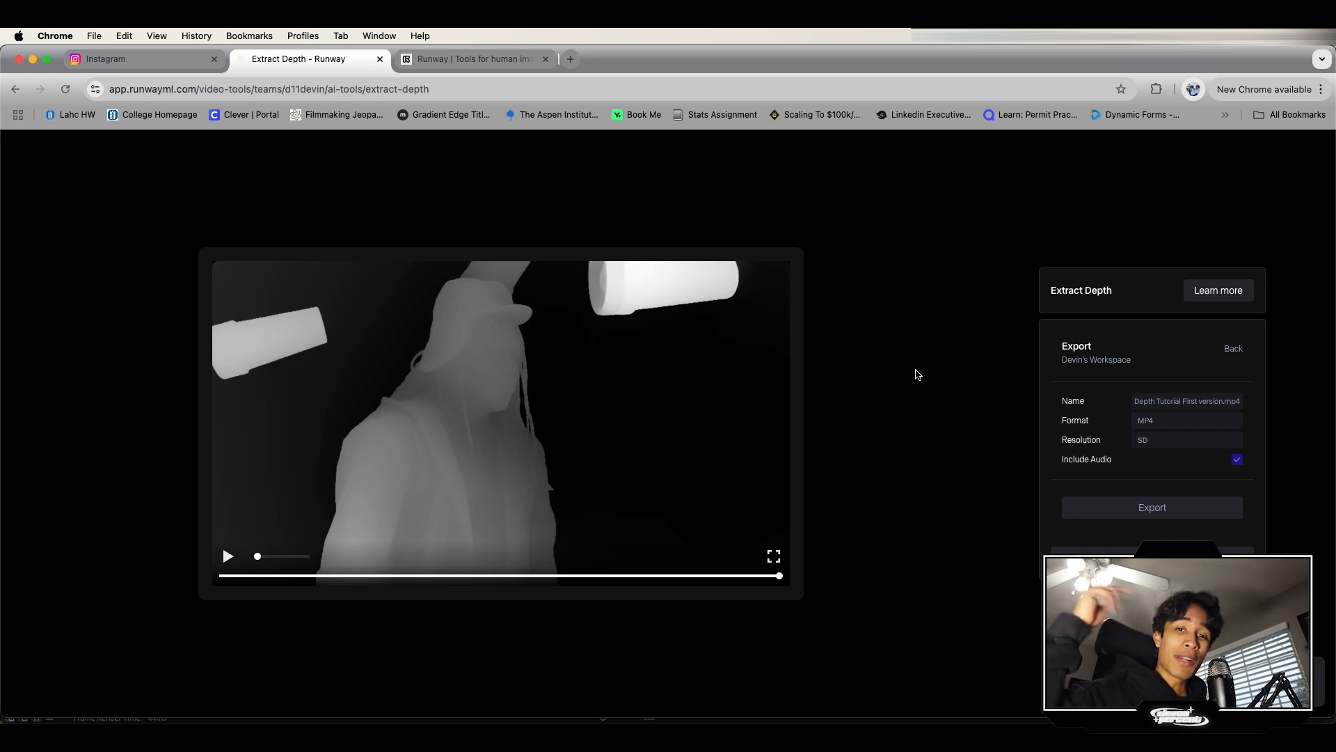
Export the depth map, fit it to the composition frame, and search effects for 'vc co'.
left_click(1151, 507)
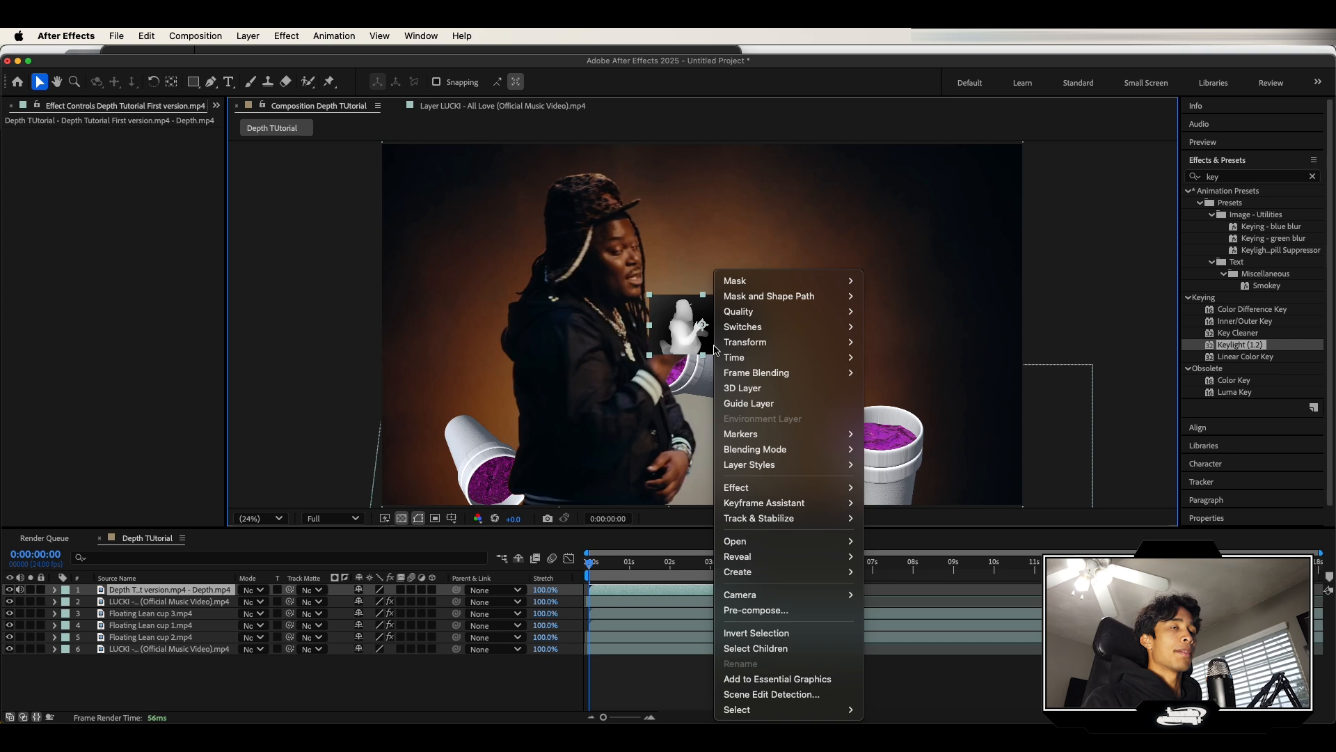
mouse_move(745, 342)
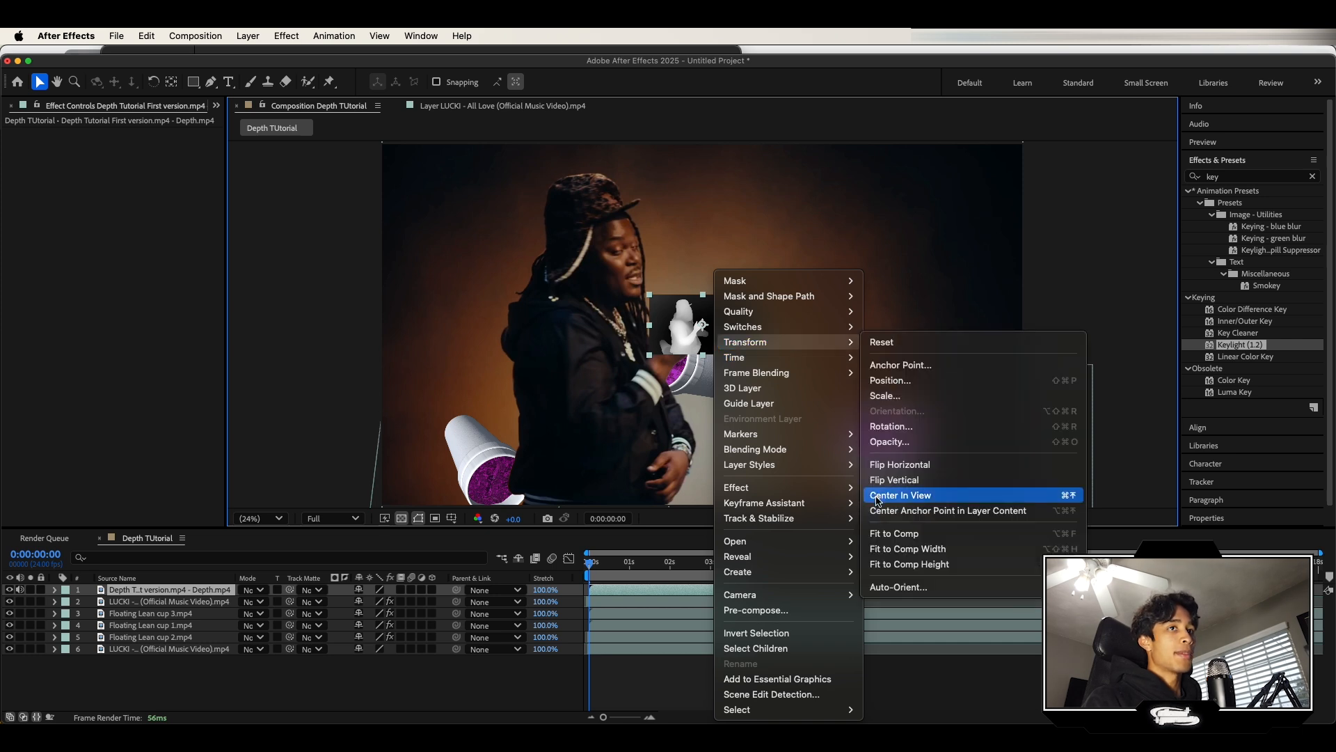
left_click(901, 494)
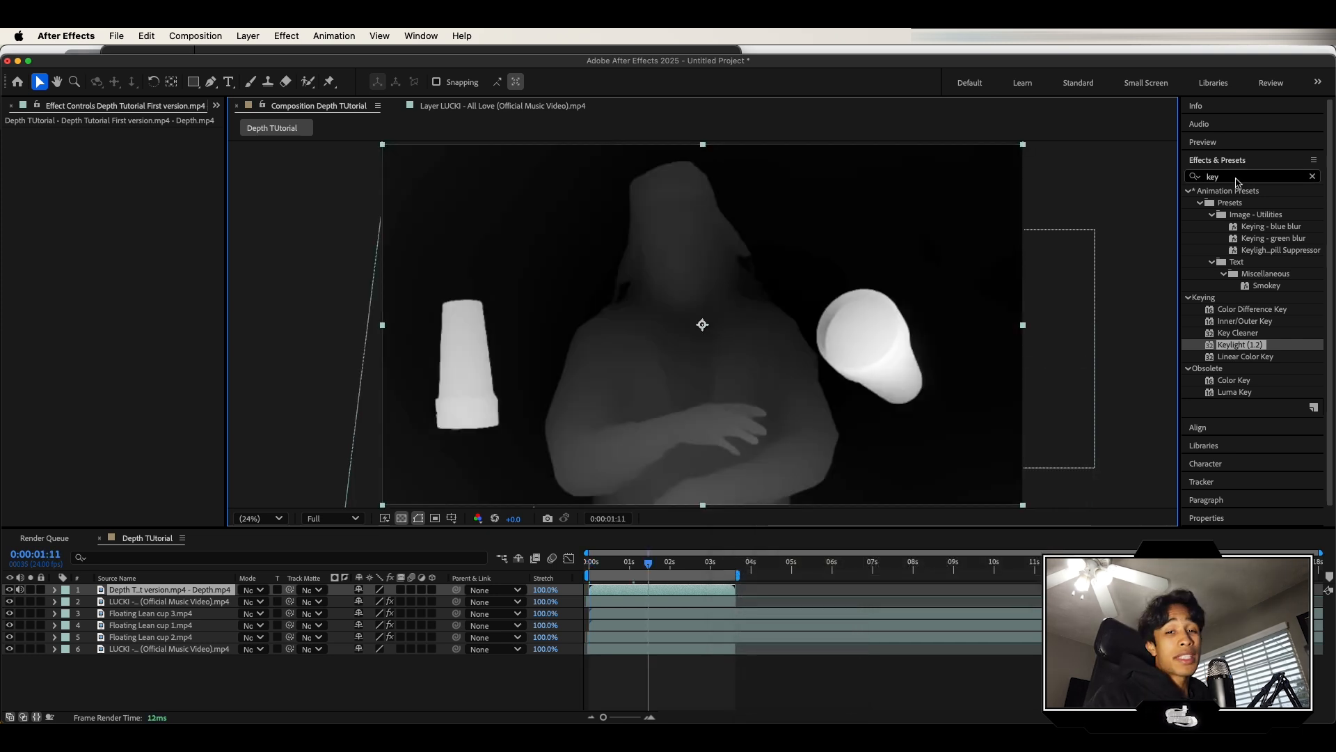
left_click(1252, 176)
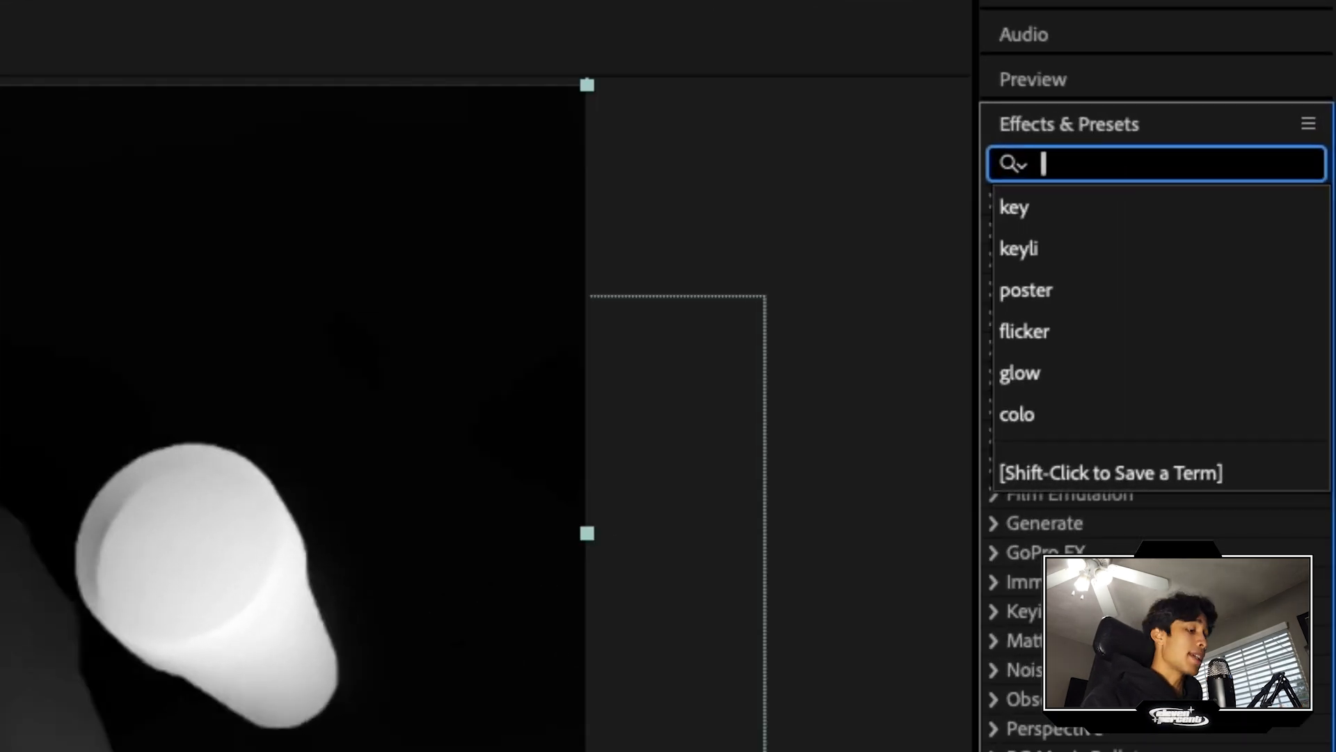
type("vc co")
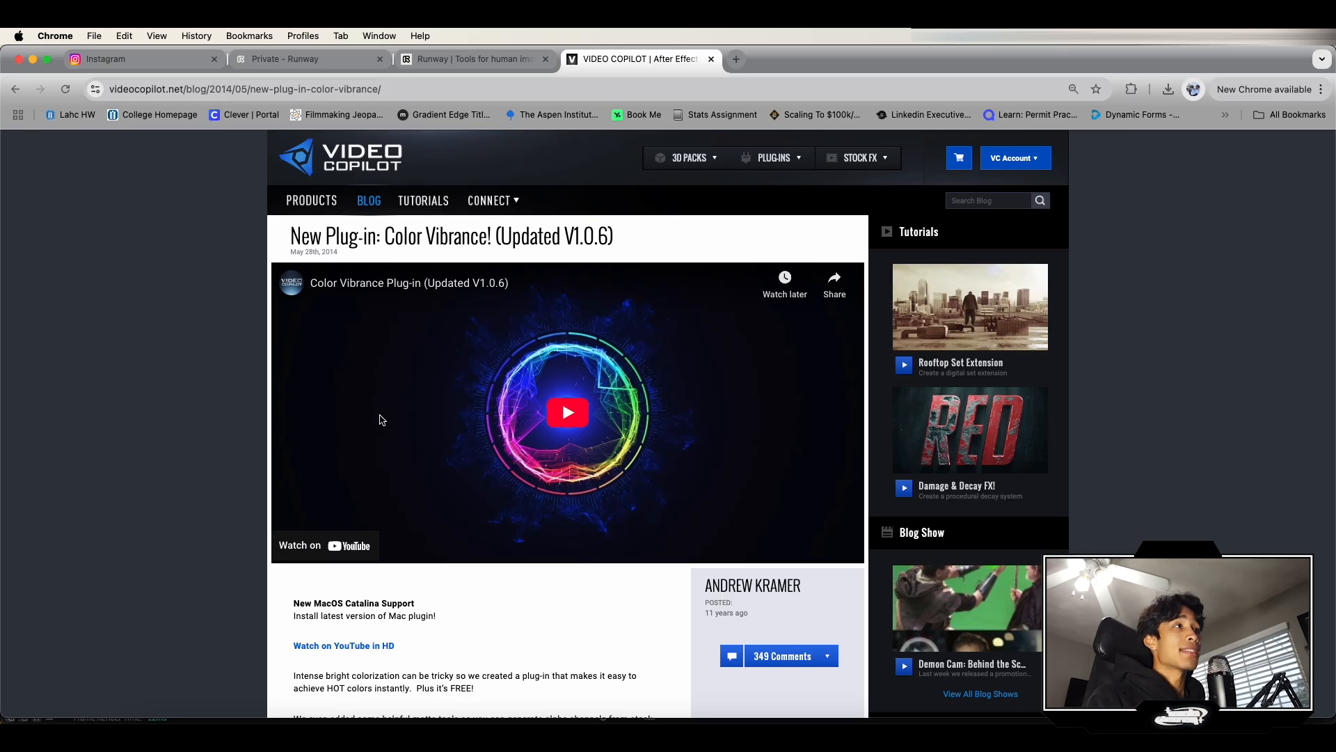
mouse_move(417, 439)
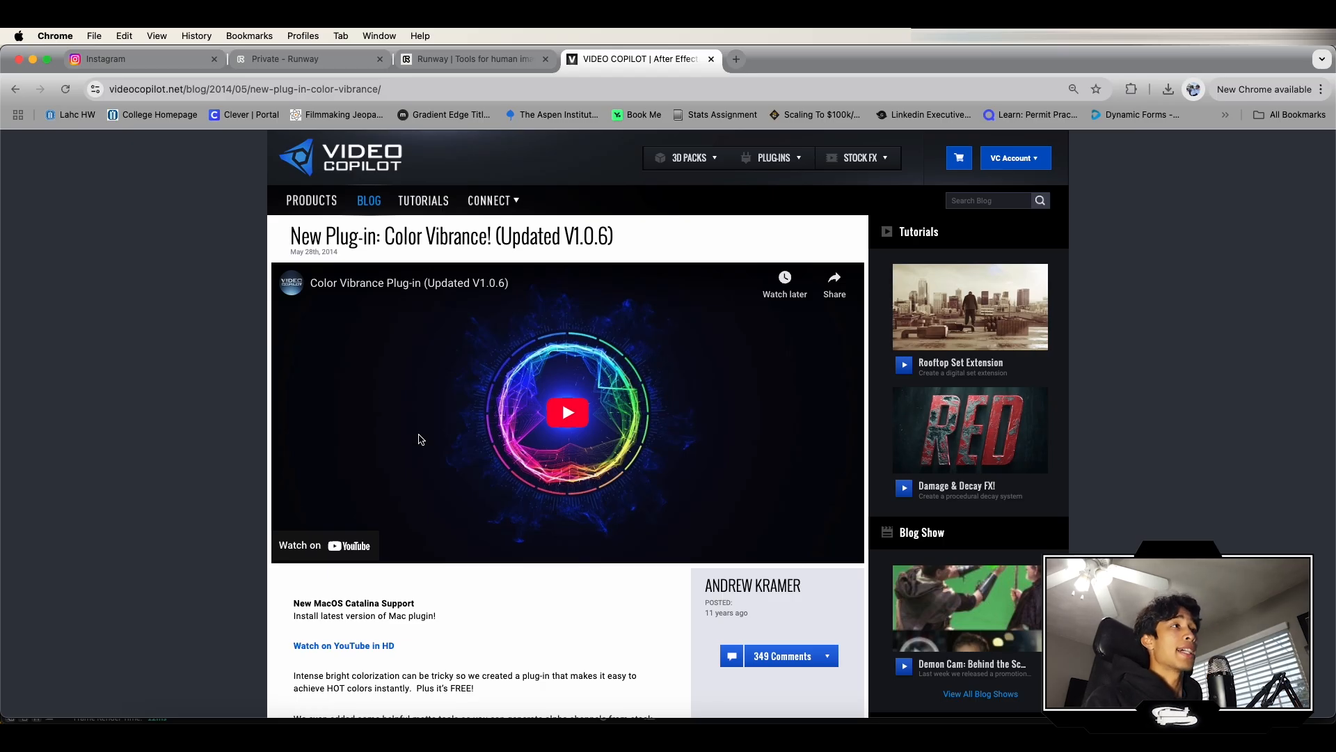
mouse_move(158, 114)
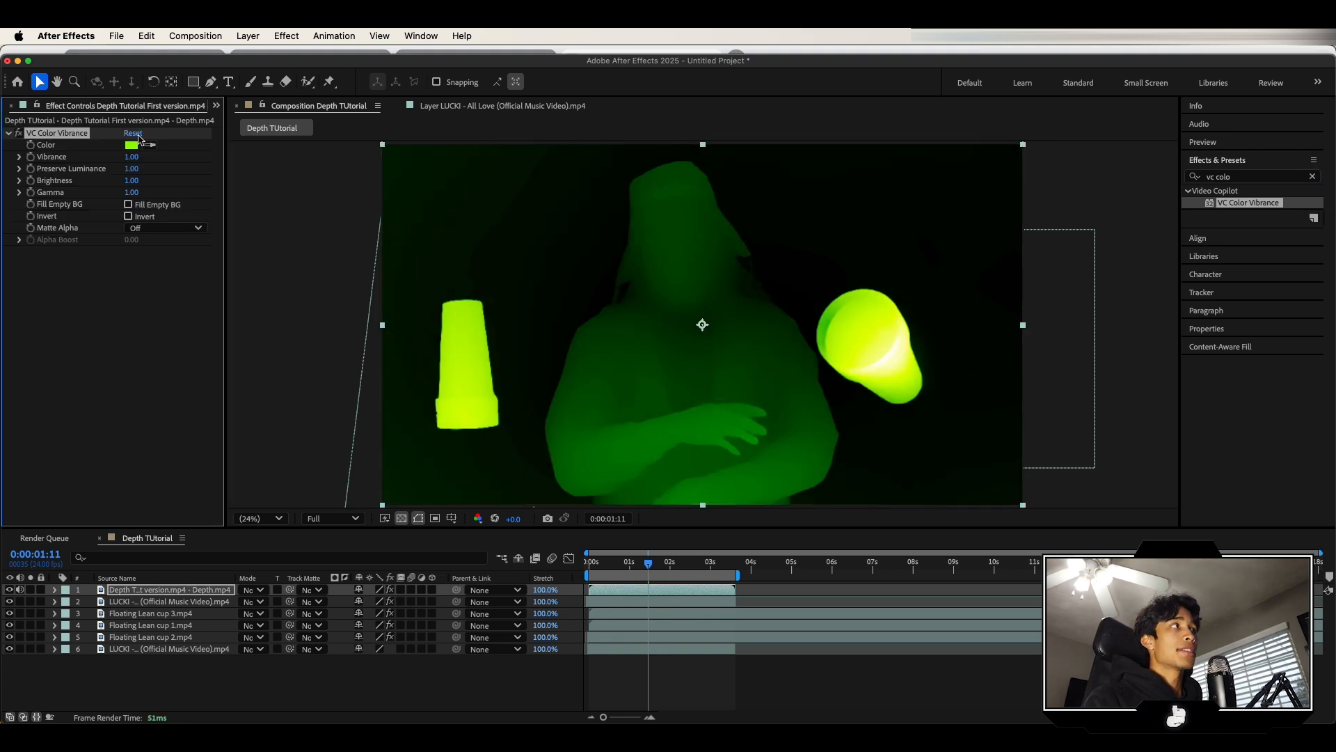
Change the Color Vibrance tint swatch from green to blue 0094FF.
left_click(131, 144)
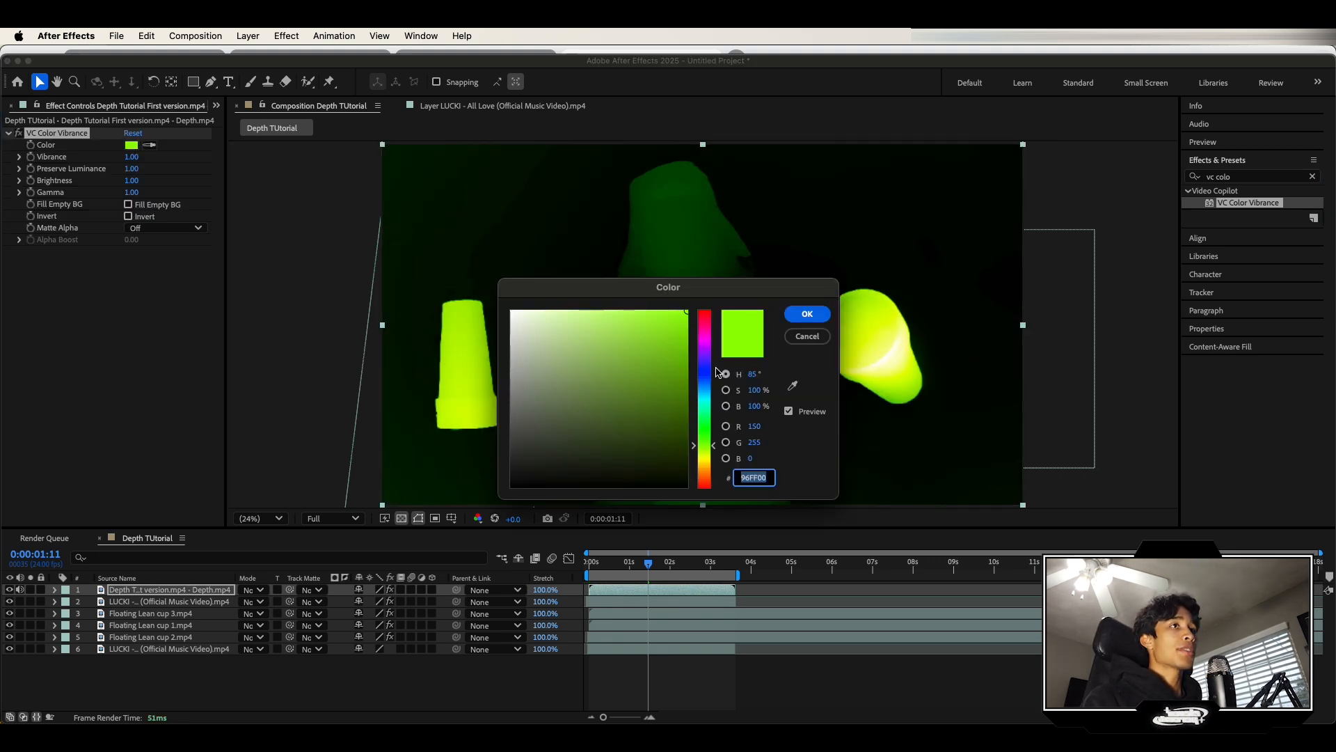
left_click(703, 388)
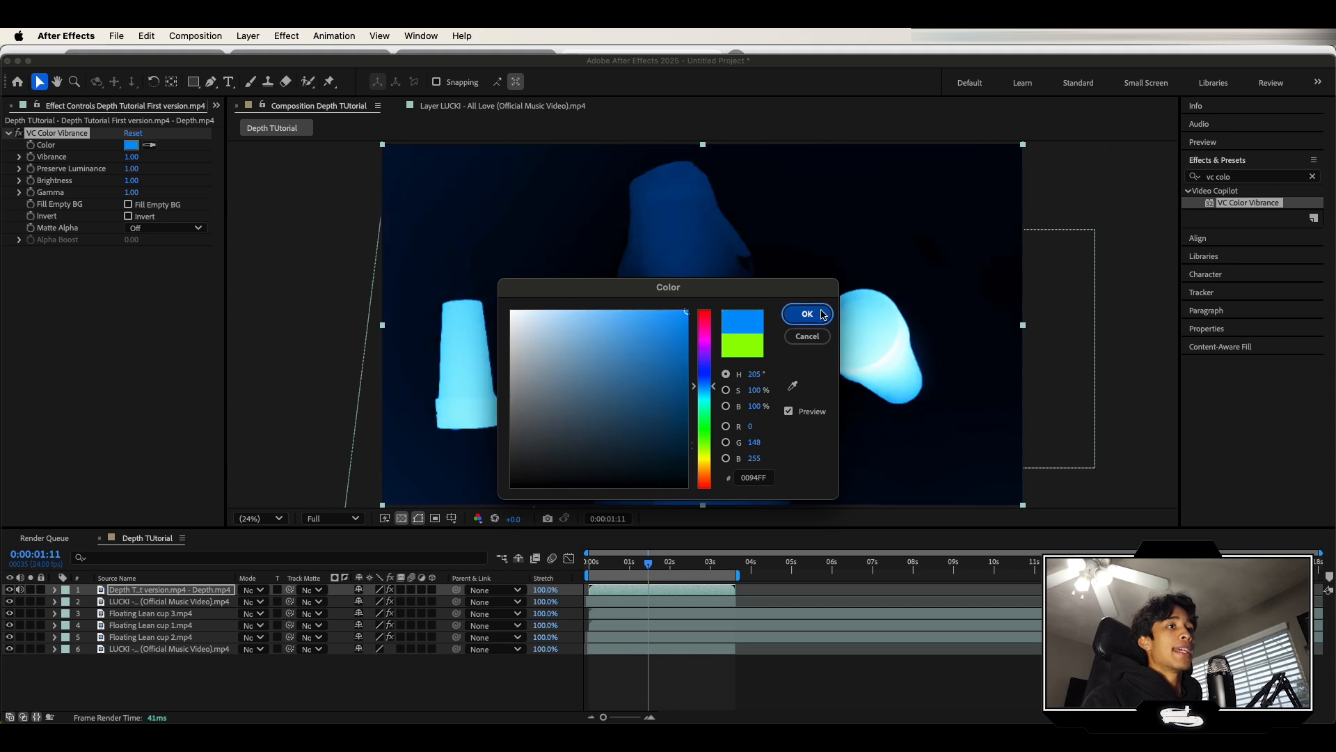
left_click(805, 314)
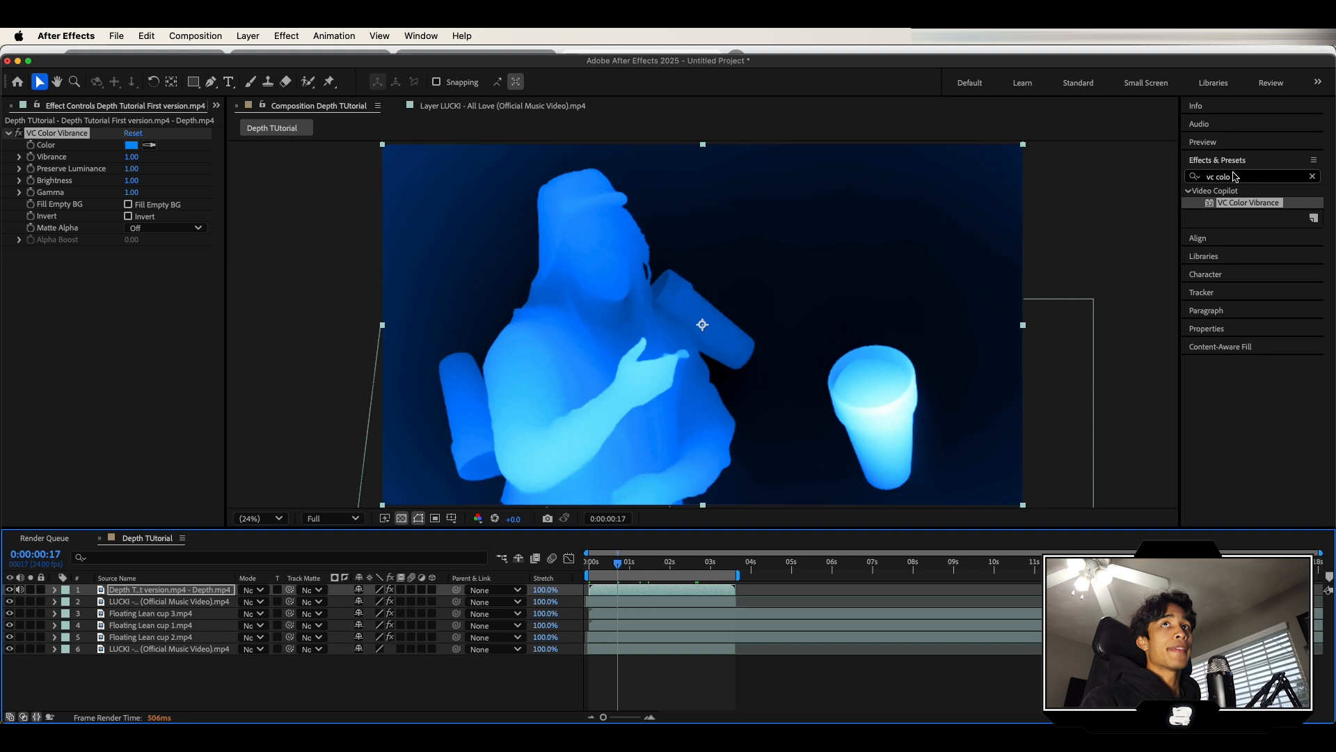
Apply a Glow effect to the depth layer with Threshold 60% and Radius 185.
type("glow")
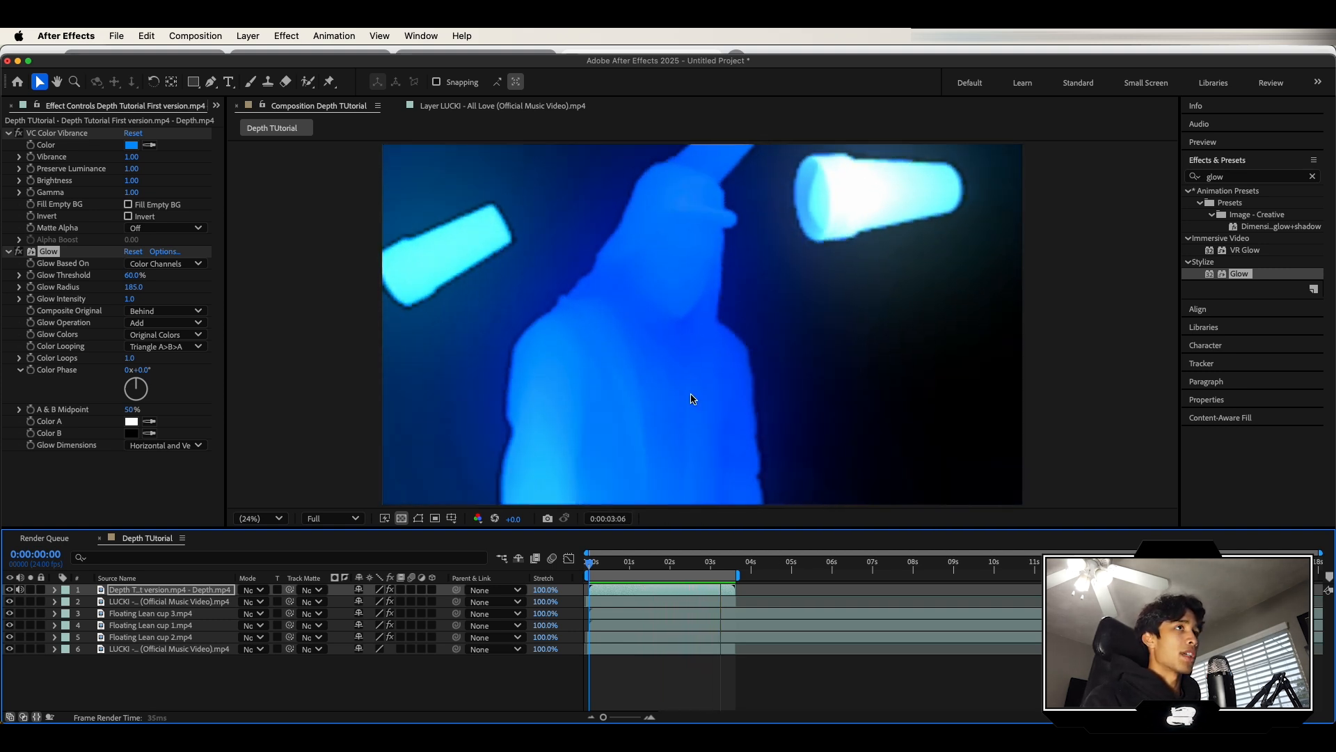
left_click(635, 561)
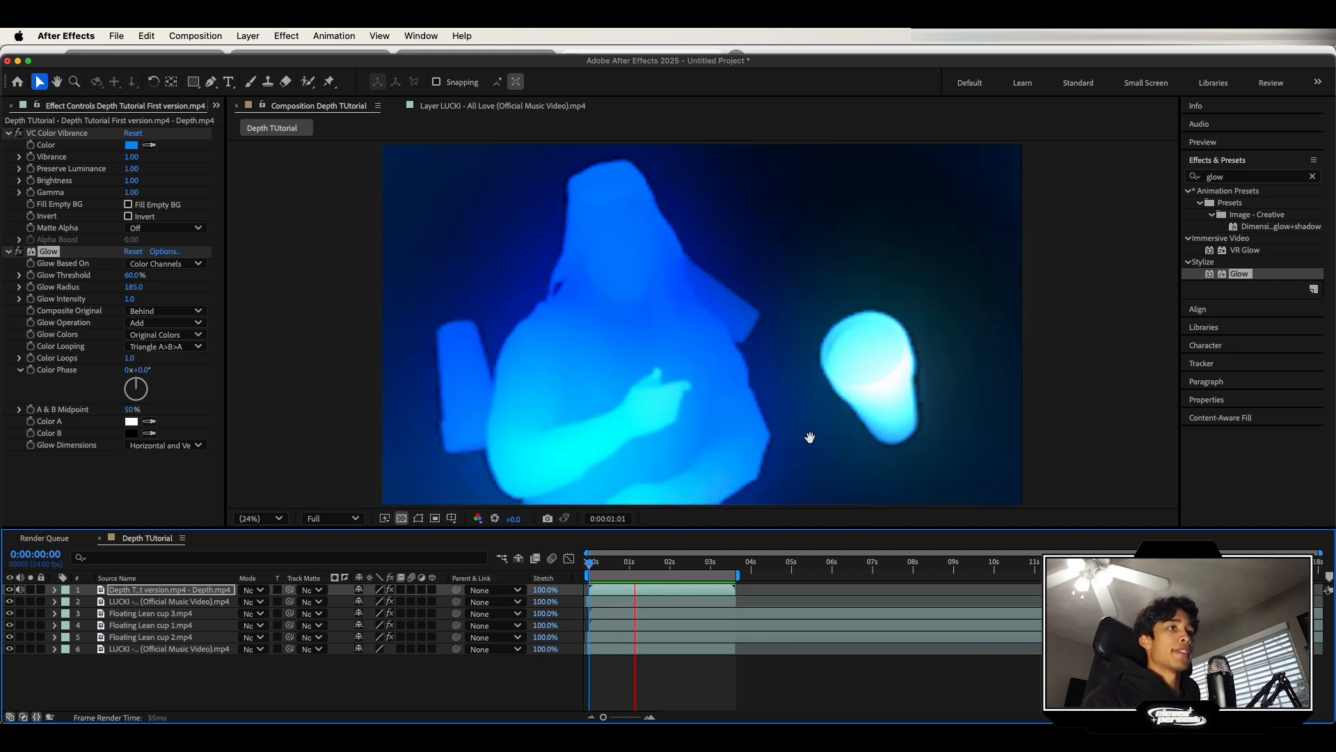
Apply Noise to the depth layer at about 23% and make the grain monochrome.
left_click(1252, 176)
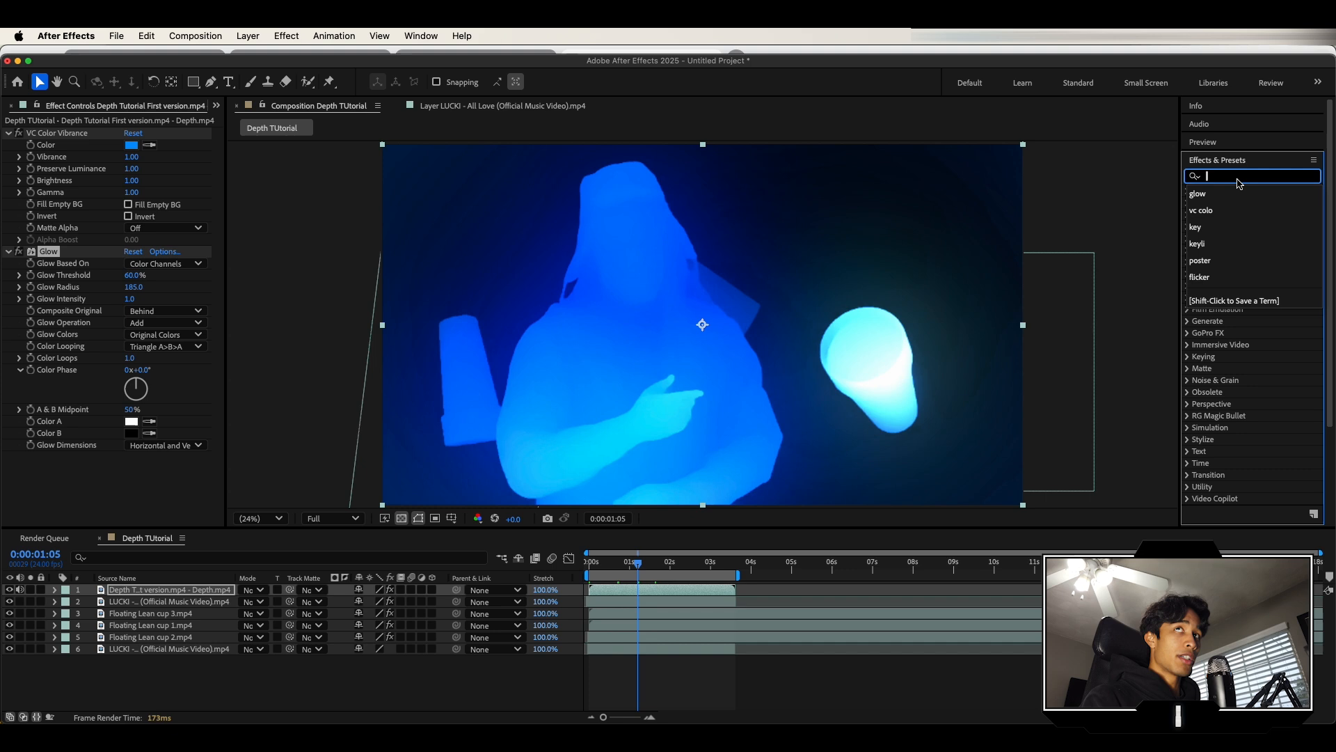
type("noise")
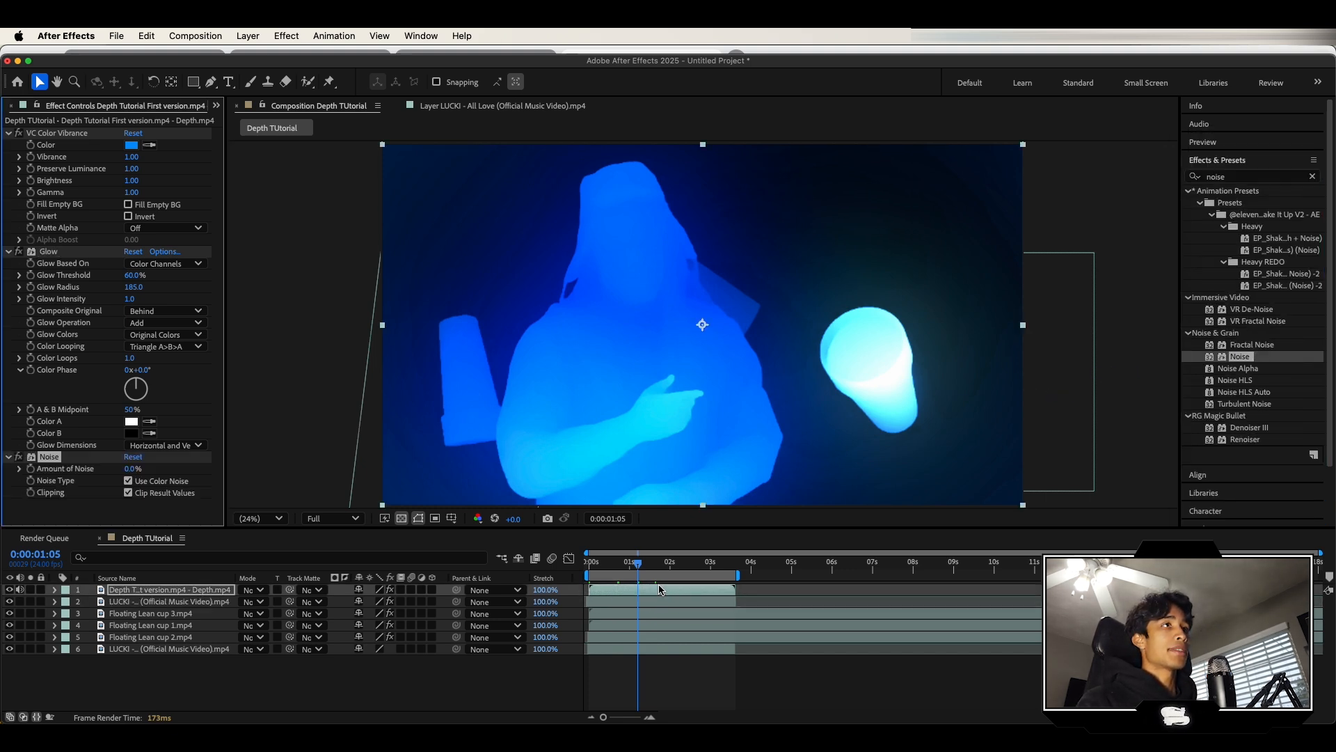
type("21.0")
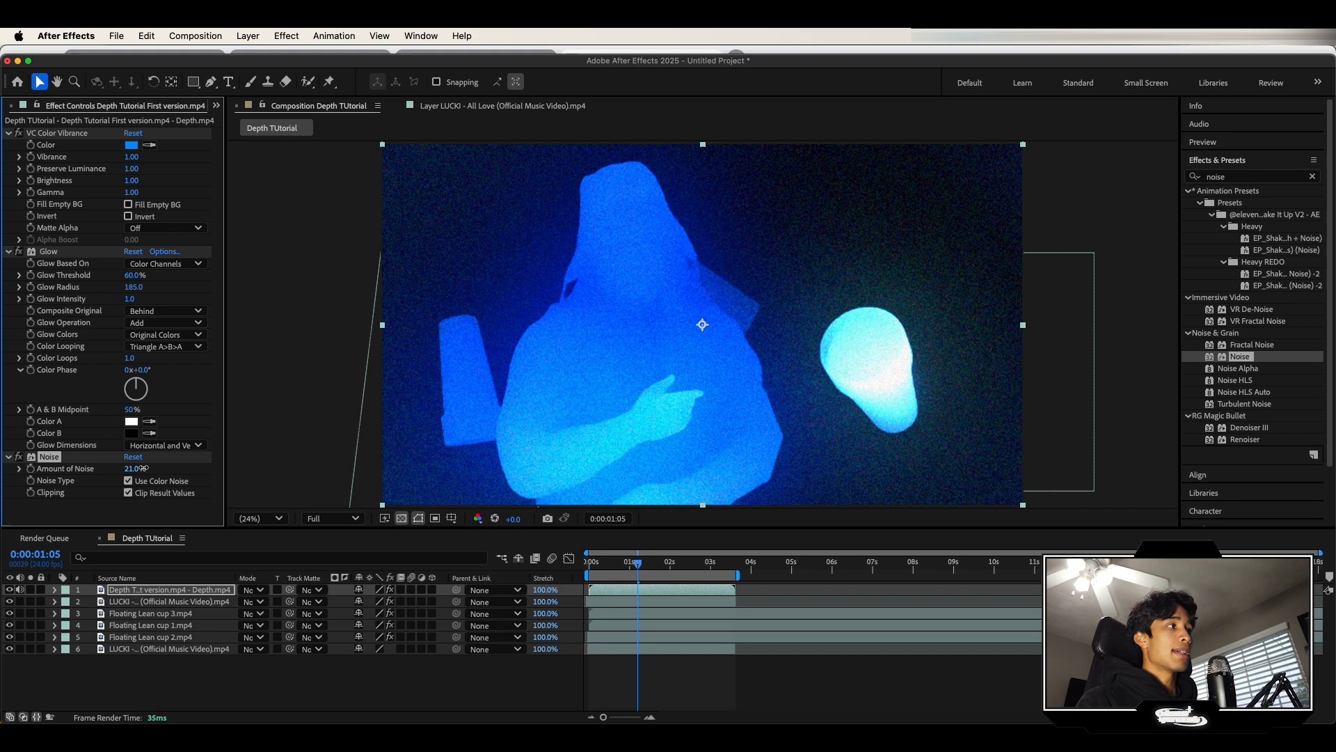
left_click(128, 493)
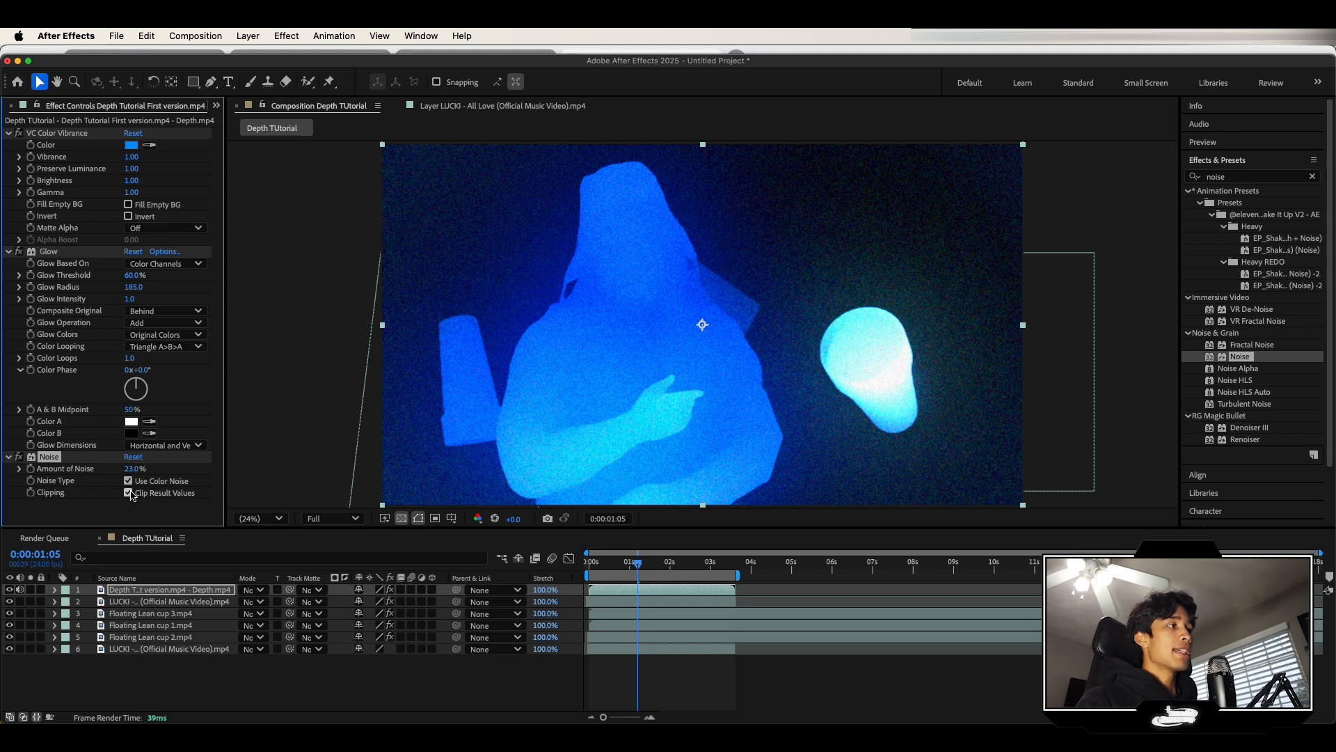
left_click(128, 480)
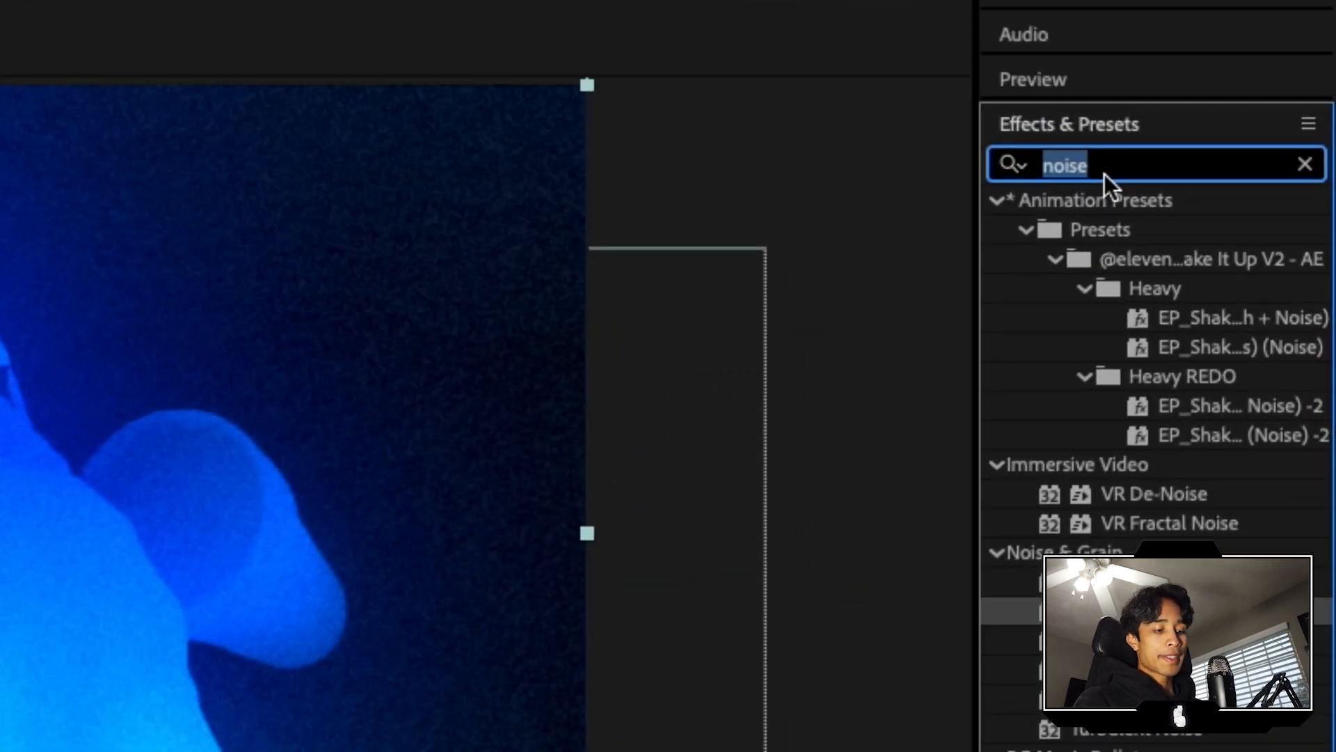
Apply Posterize Time to the depth layer and lower its Frame Rate for a stop-motion look.
type("posteri")
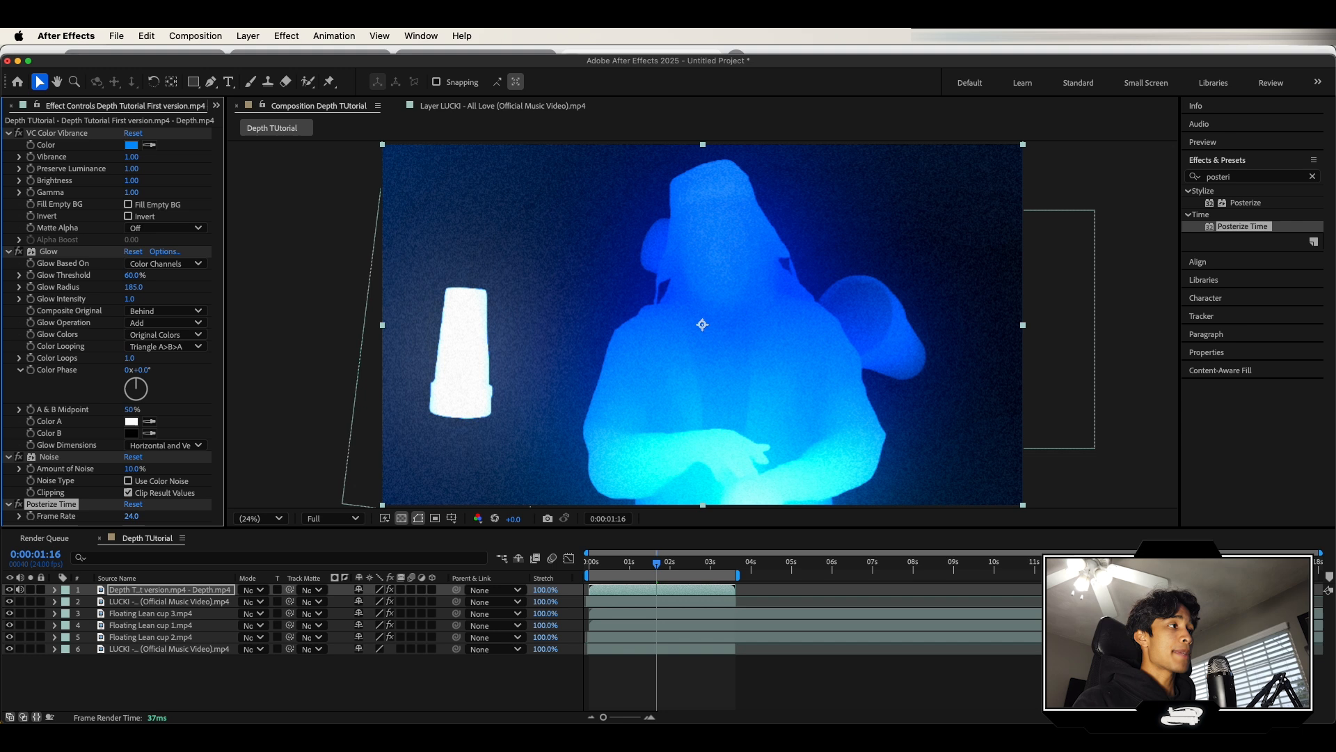
left_click(133, 516)
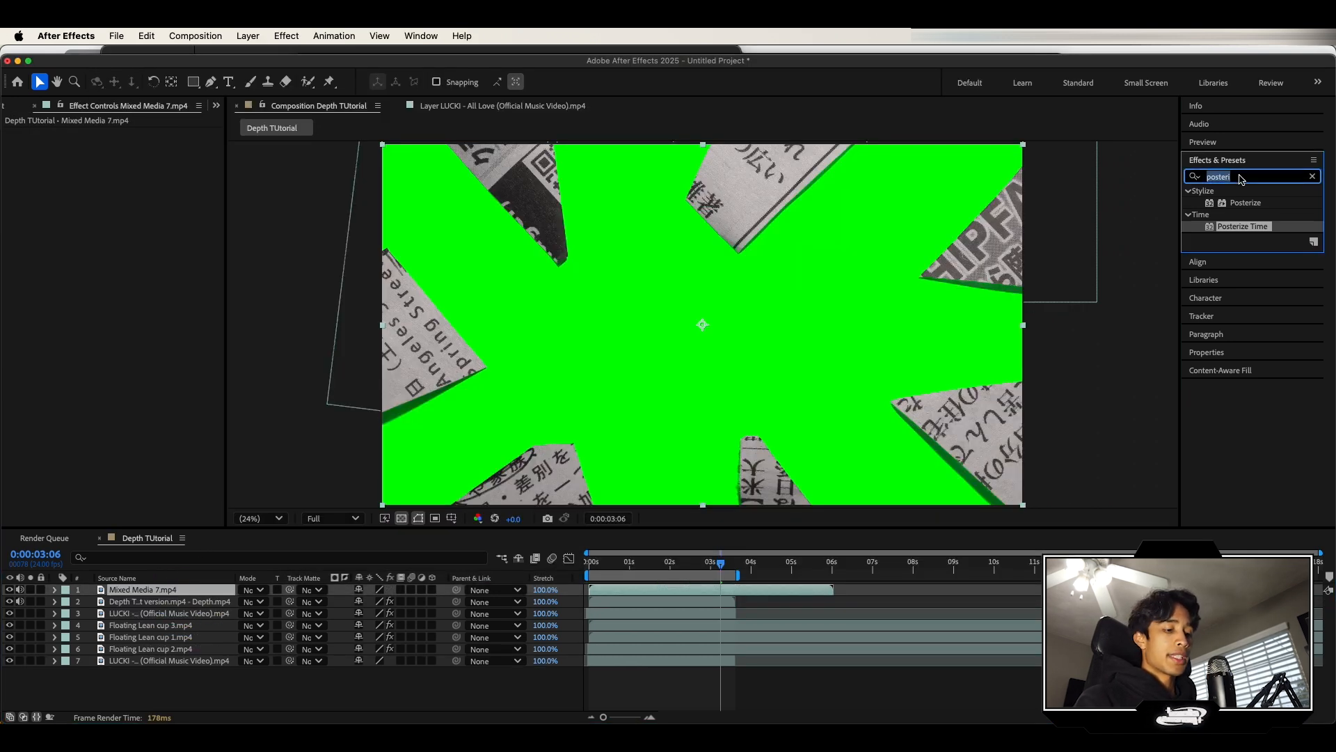
Apply Keylight (1.2) to the Mixed Media 7 torn newspaper border clip.
type("key")
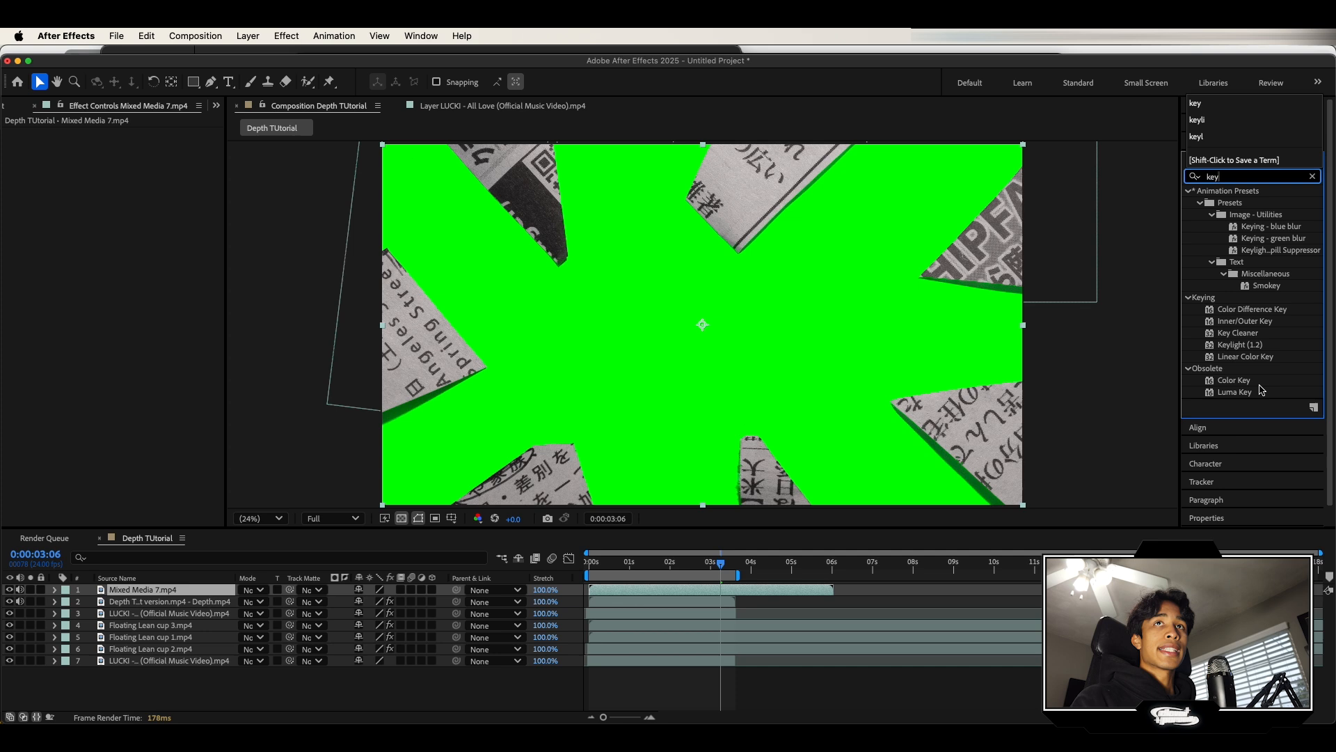
double_click(1244, 345)
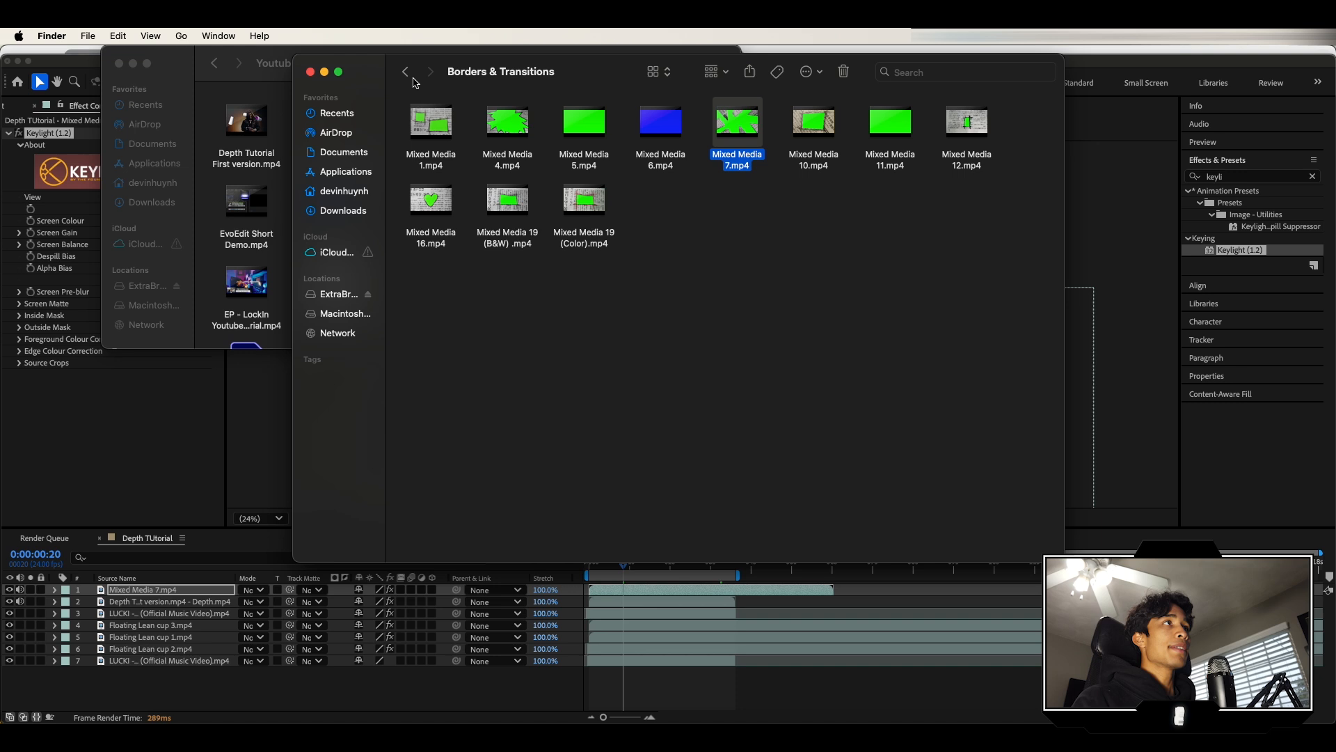
Import Mixed Media 25.mp4 from Textures on top and blend it with Screen mode.
left_click(405, 72)
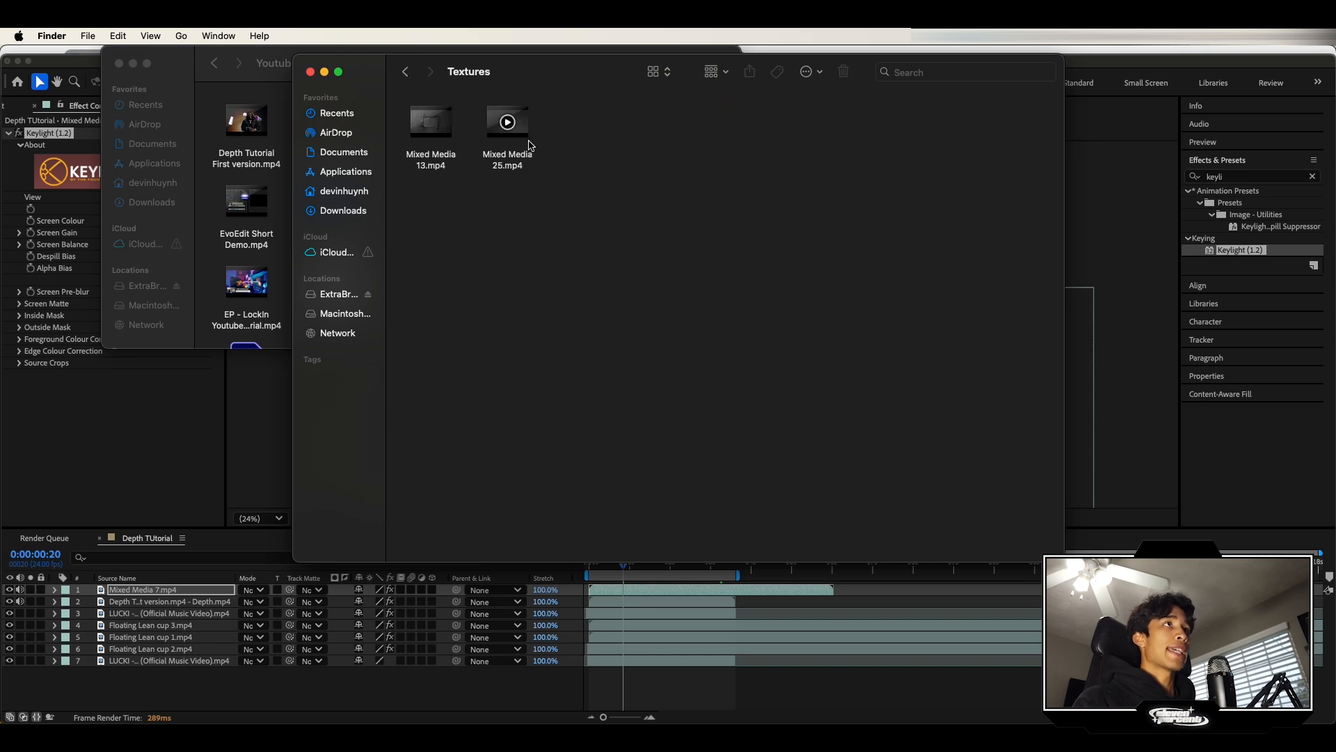
double_click(507, 137)
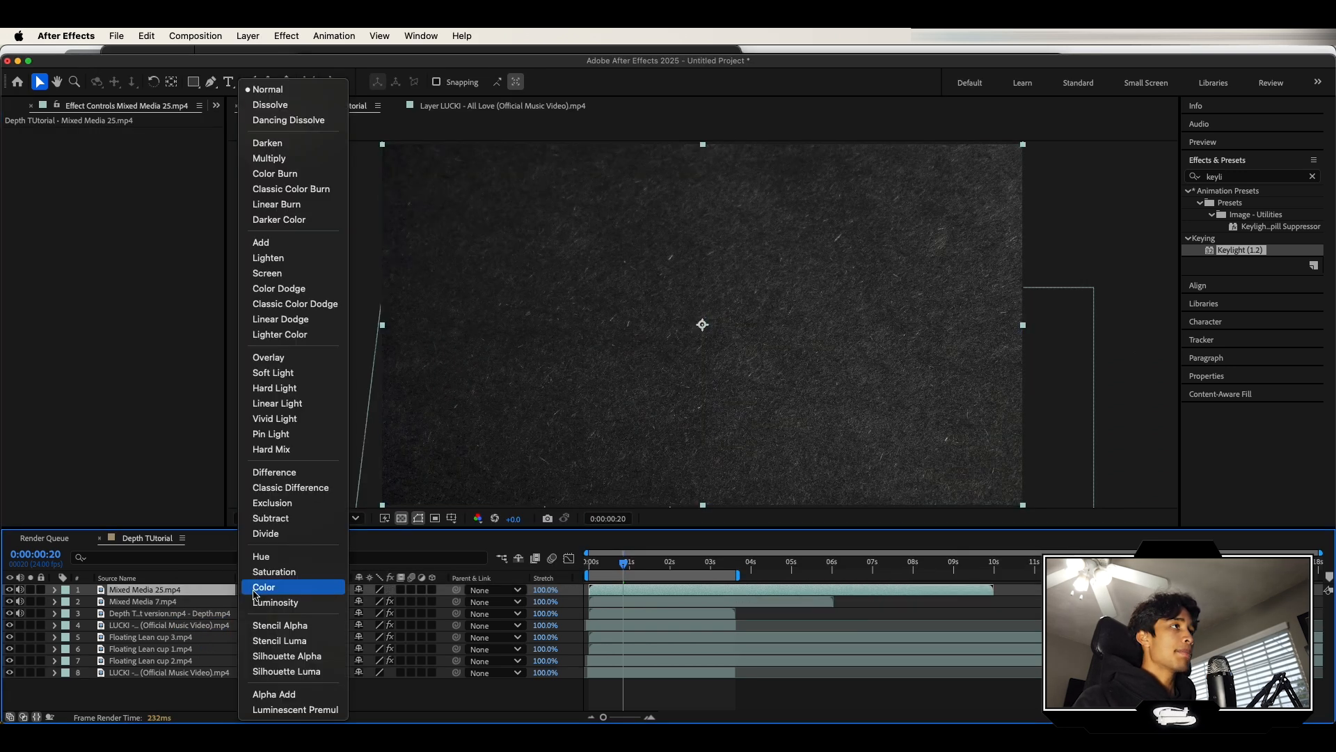
left_click(265, 586)
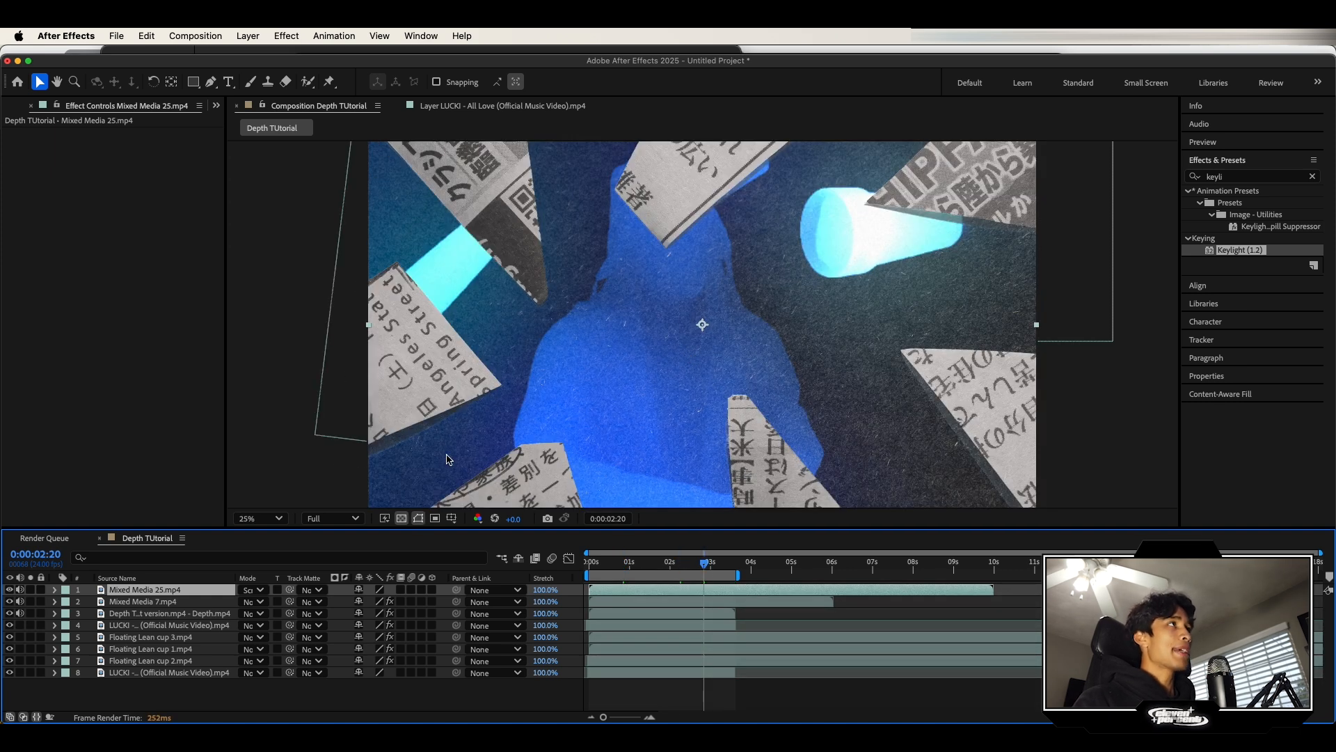
left_click(649, 570)
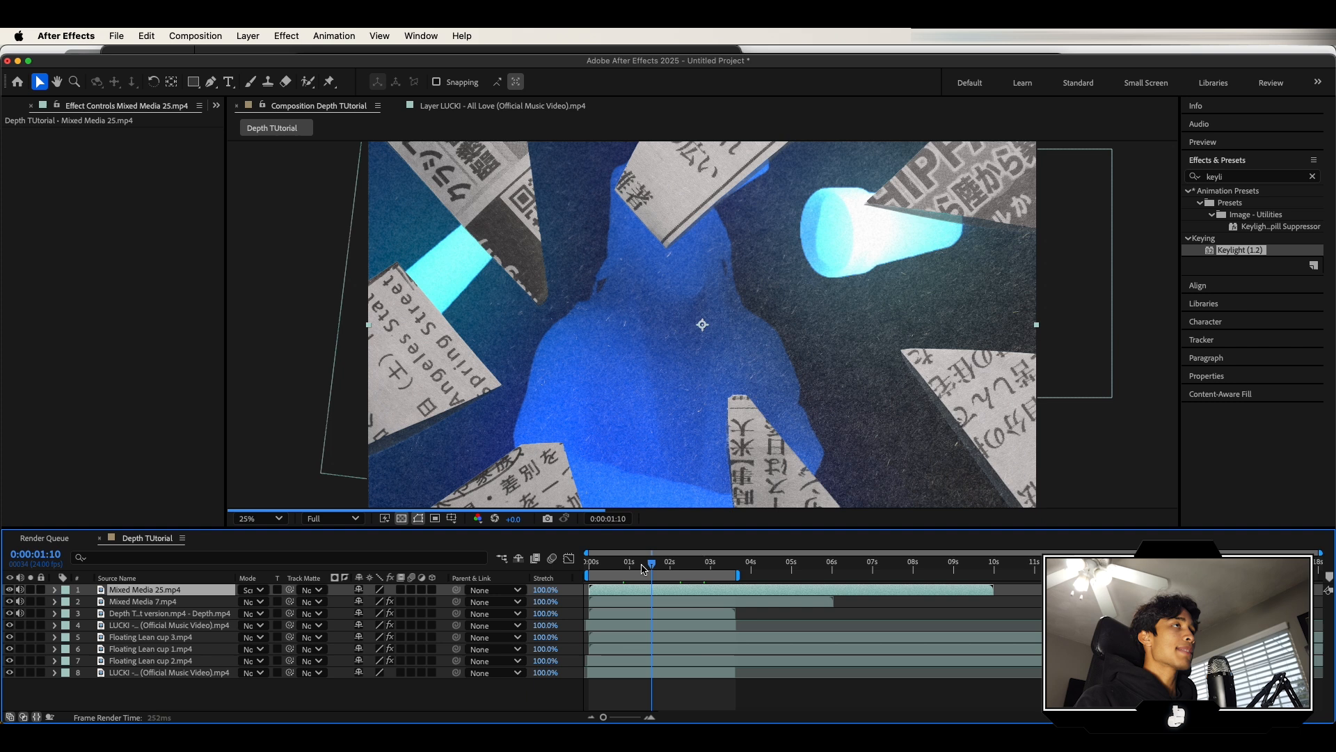
Create Adjustment Layer 1 above all layers via Layer > New.
left_click(247, 35)
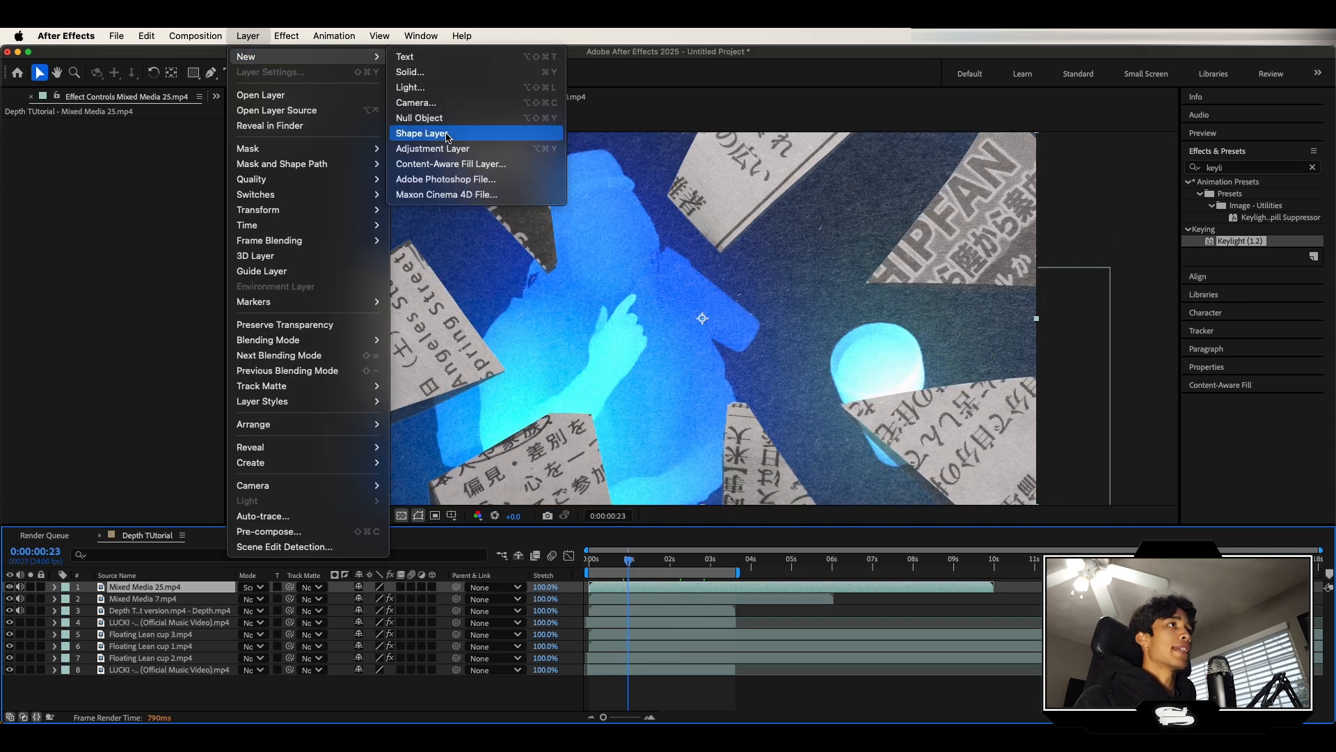
left_click(432, 148)
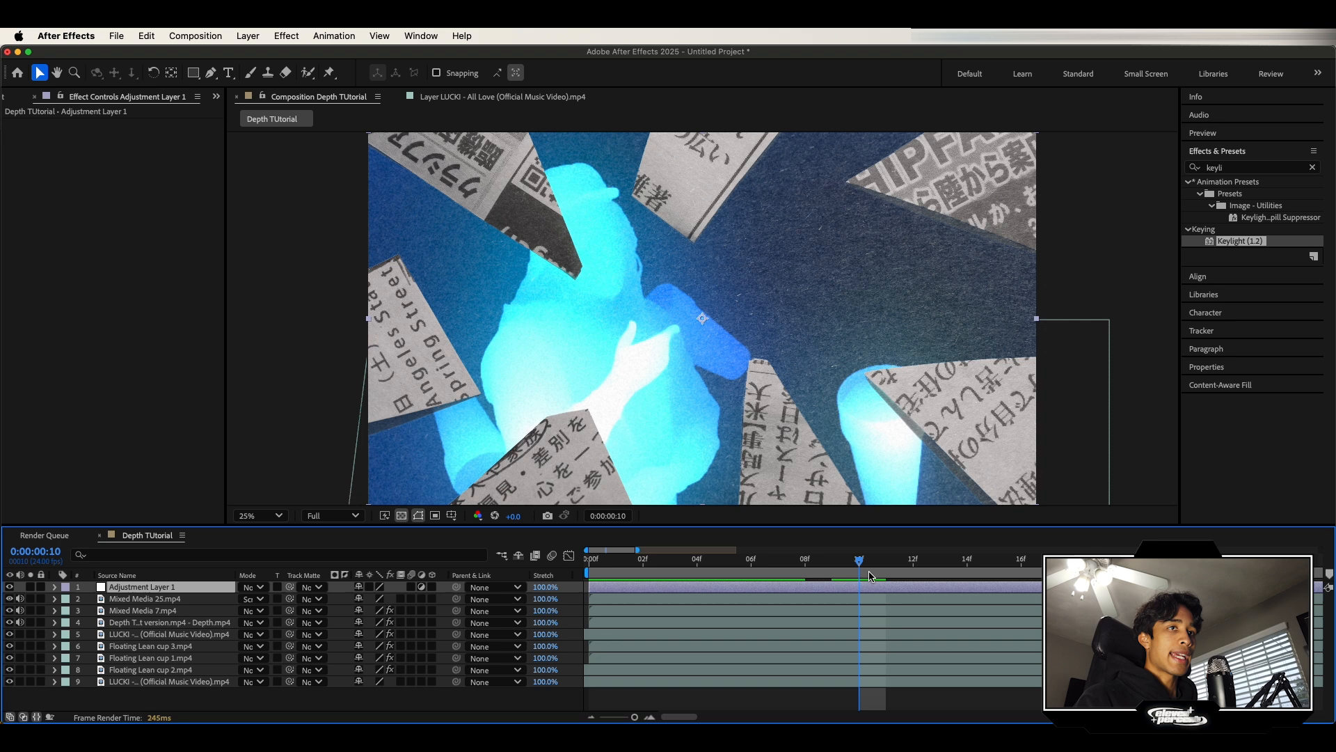
mouse_move(860, 561)
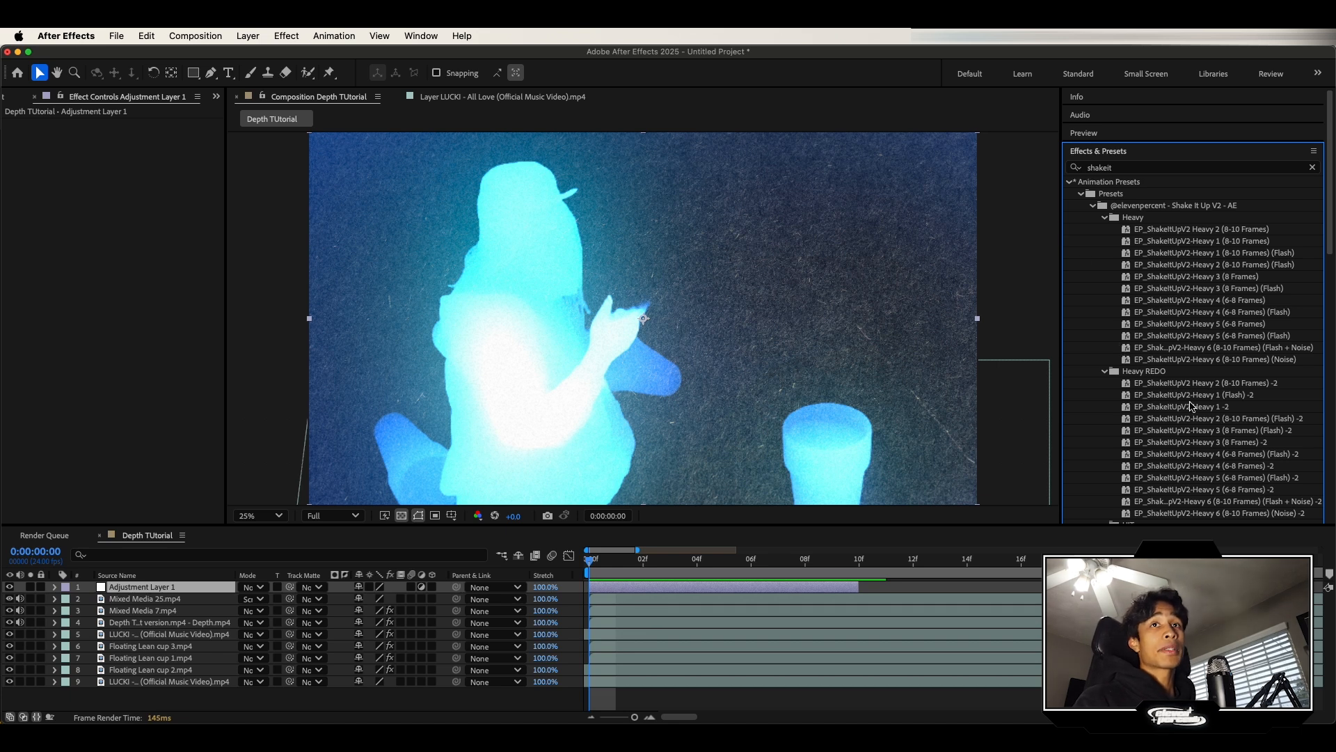
Apply EP_ShakeItUpV2 Hit 2-2 (8-10 Frames) (Flash) from Hits to Adjustment Layer 1.
scroll("down", 3)
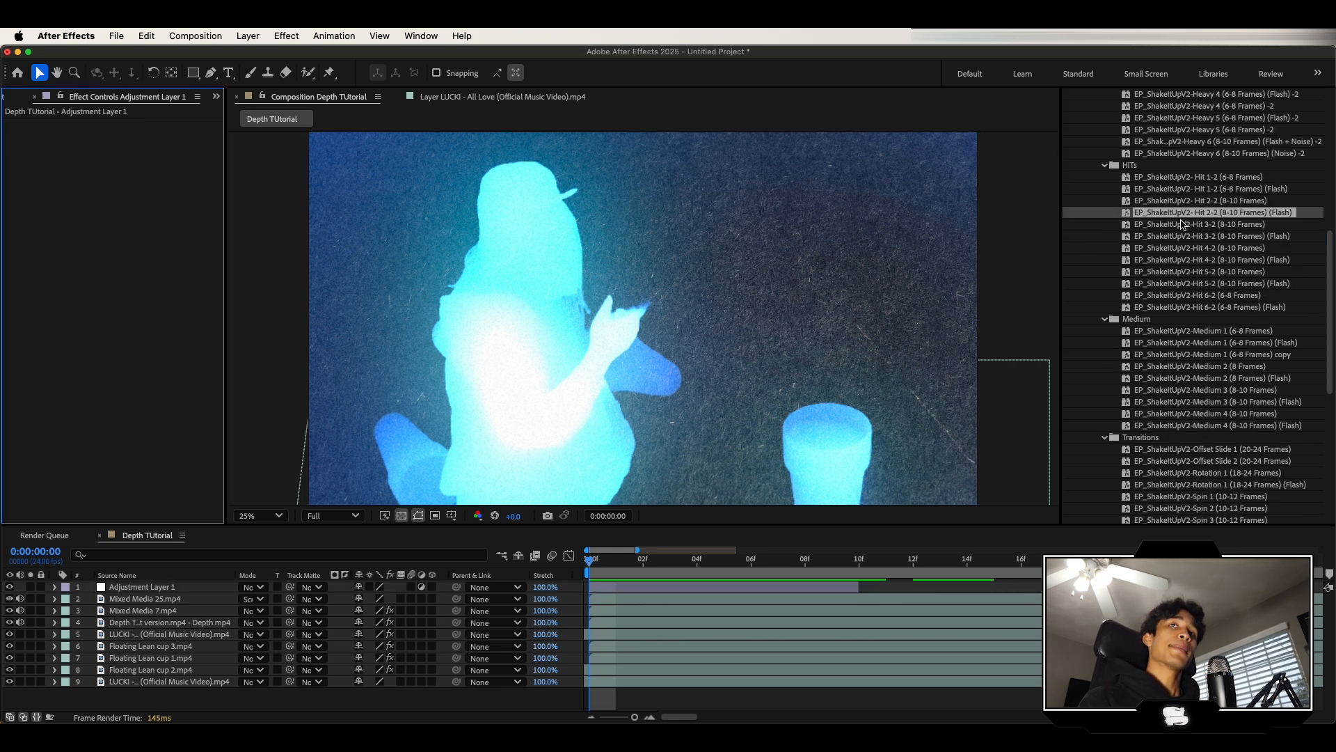
left_click(145, 599)
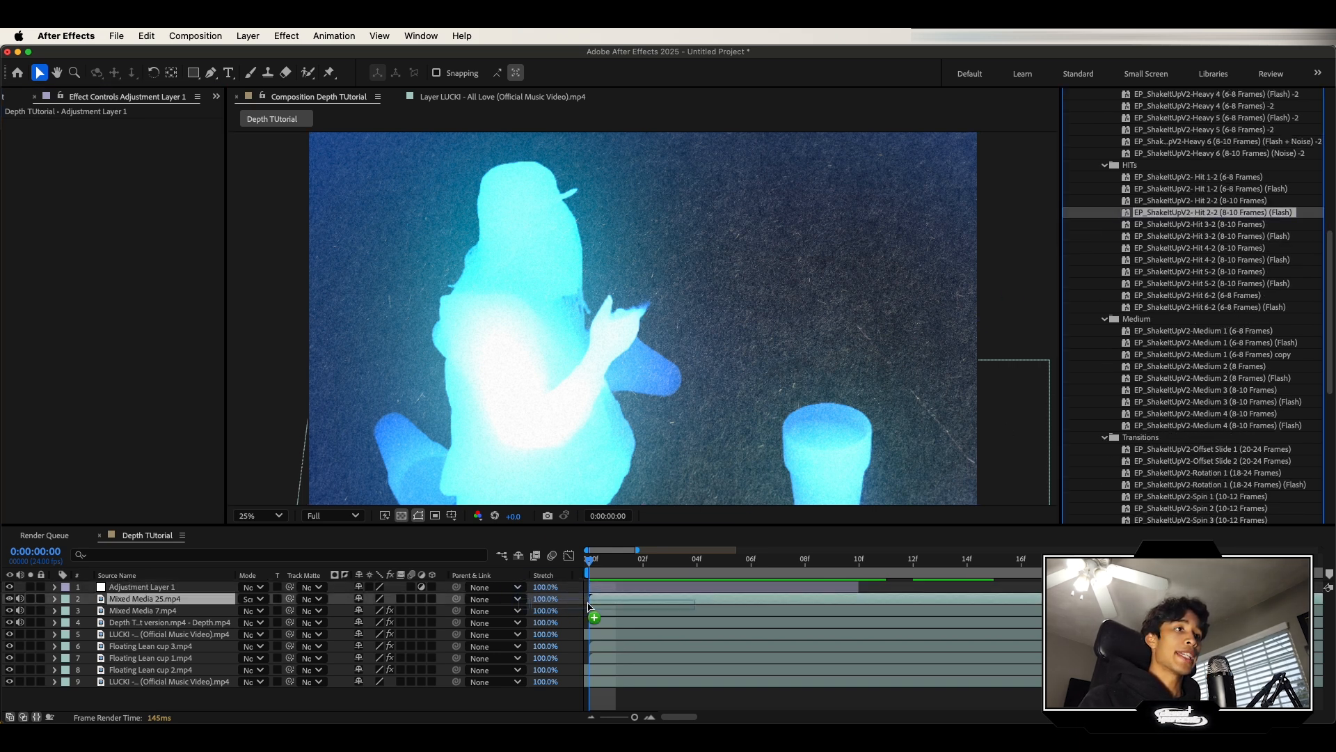
left_click(140, 586)
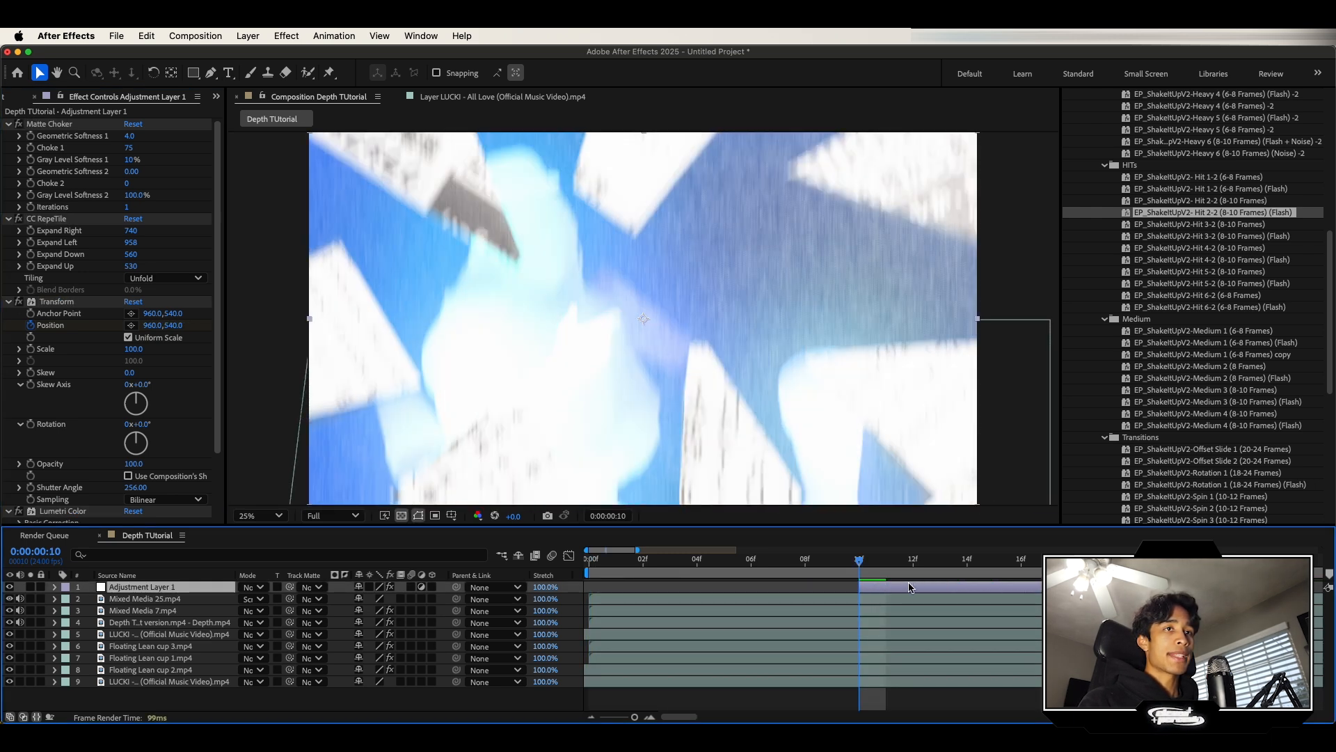
left_click(149, 598)
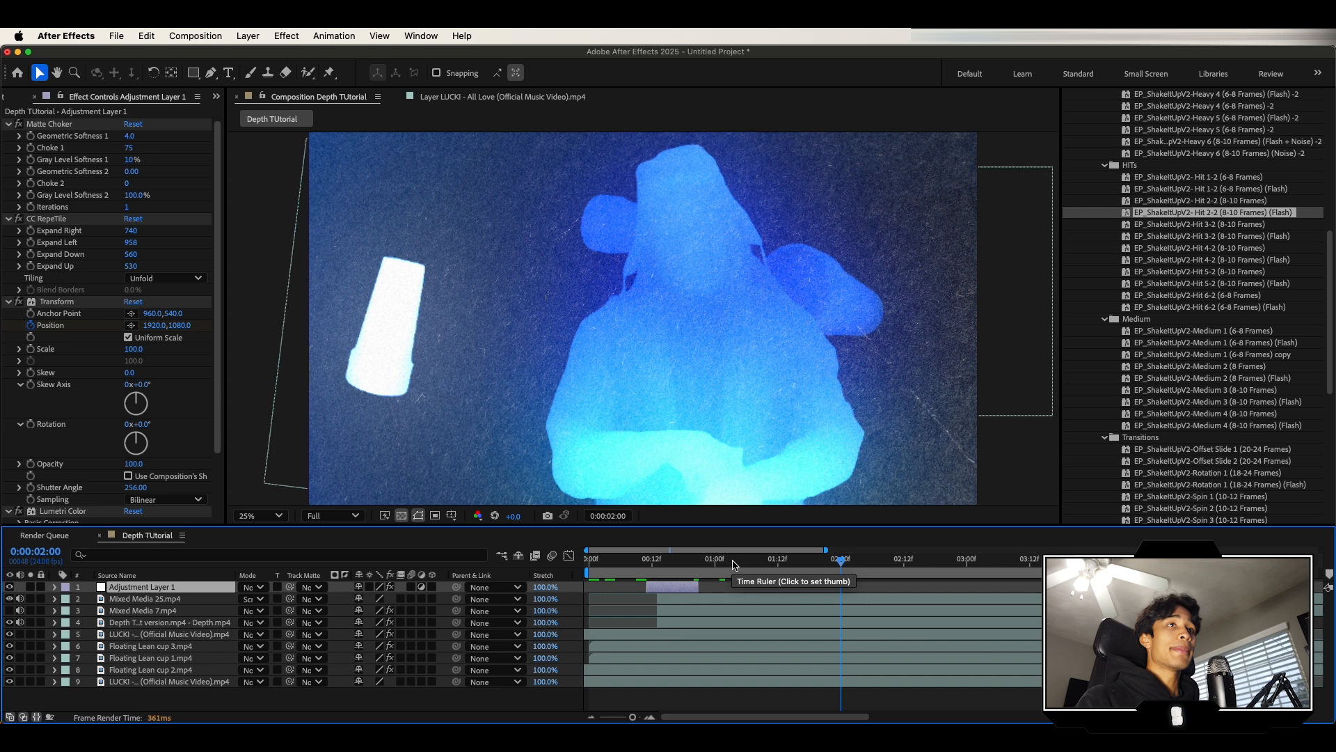
left_click(977, 559)
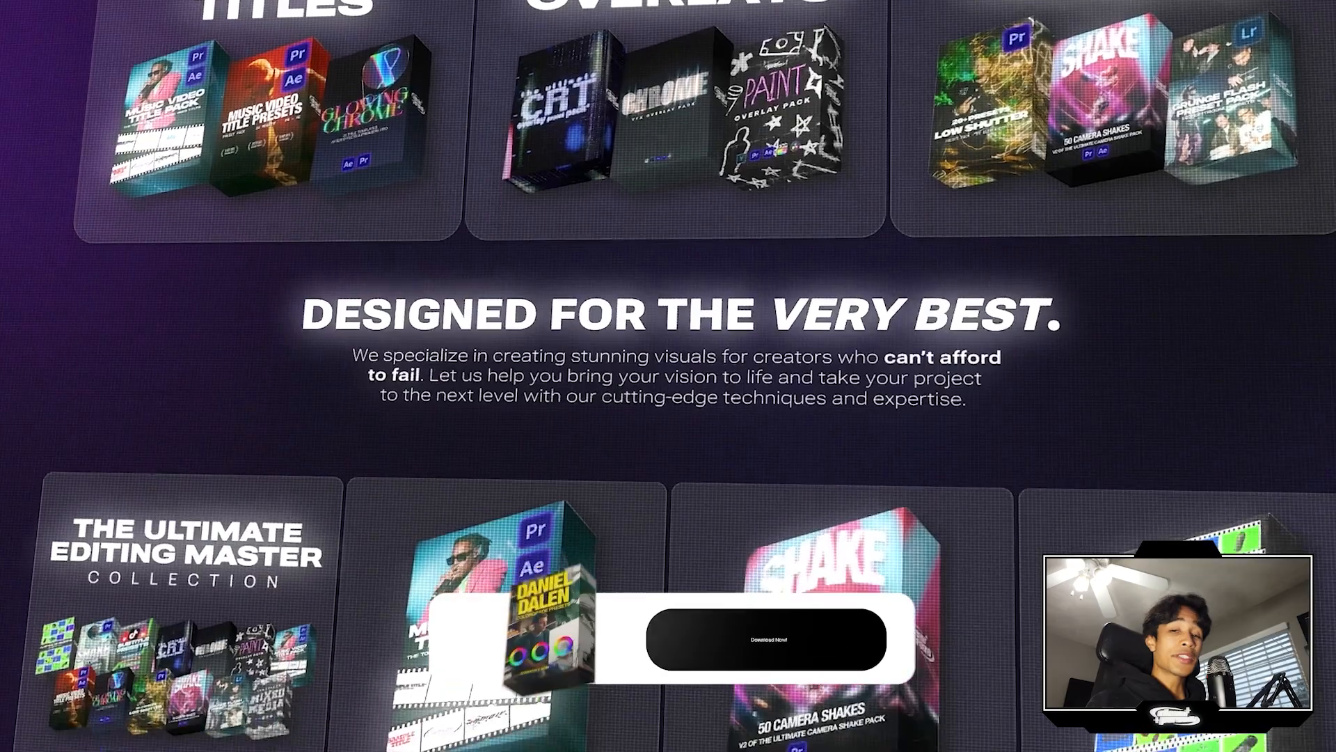
Scroll the store page to the Shake It Up V2 camera shake pack at $24.99.
scroll("down", 3)
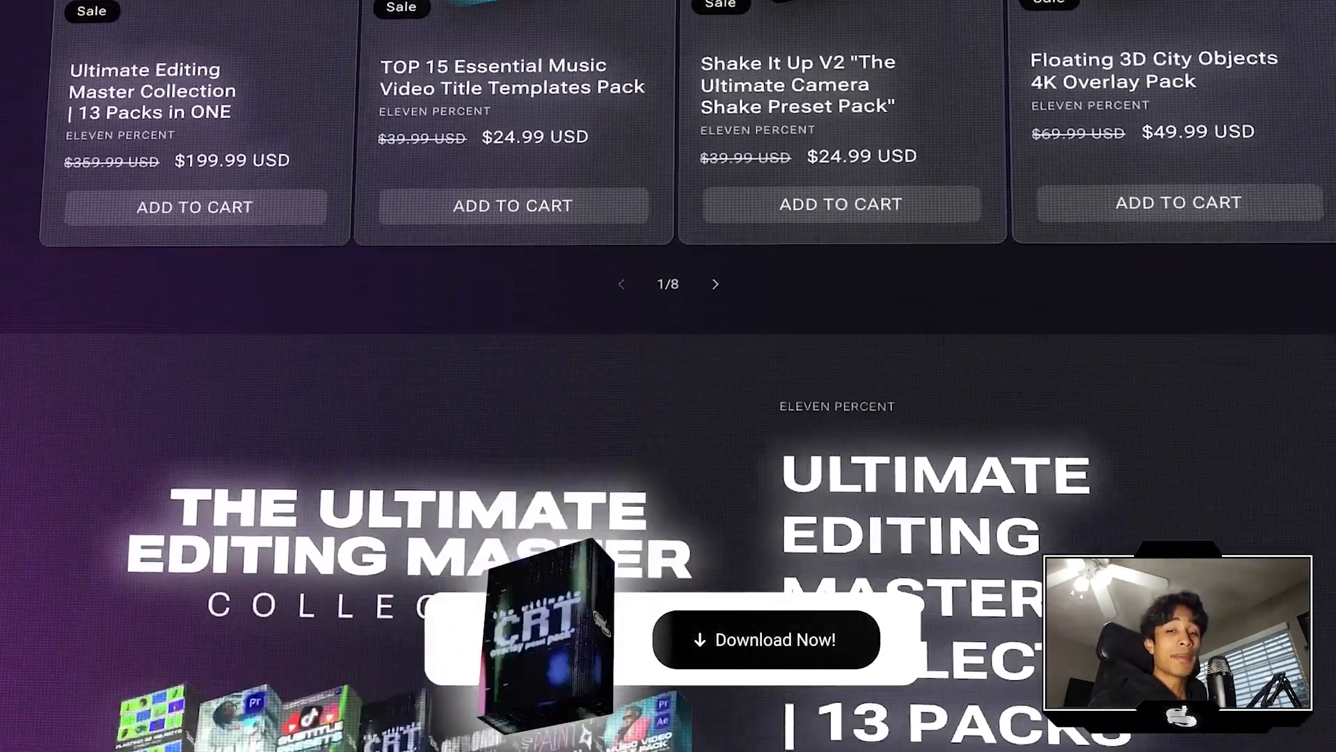